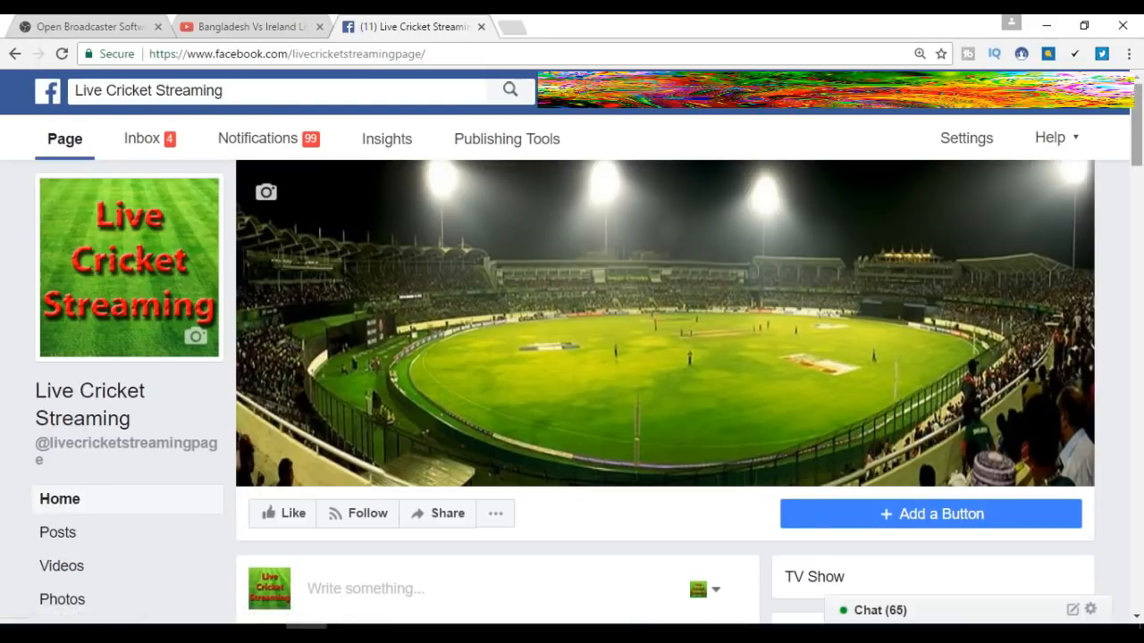
# Step: Scroll the Live Cricket Streaming page and start a live video from the composer
pyautogui.scroll(-3)
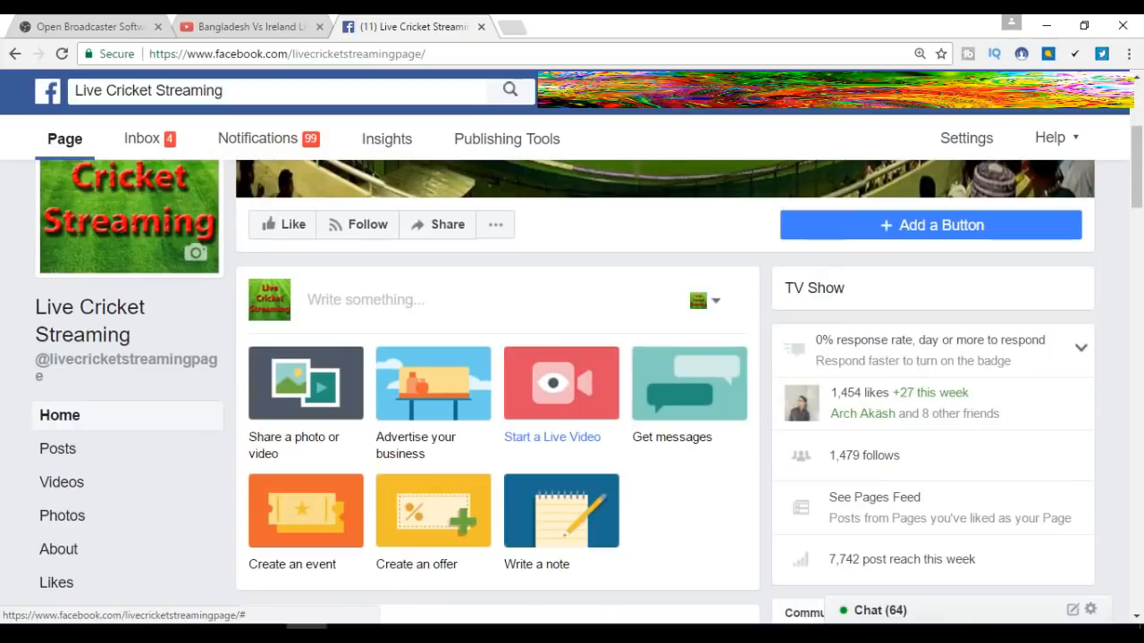
pyautogui.click(365, 299)
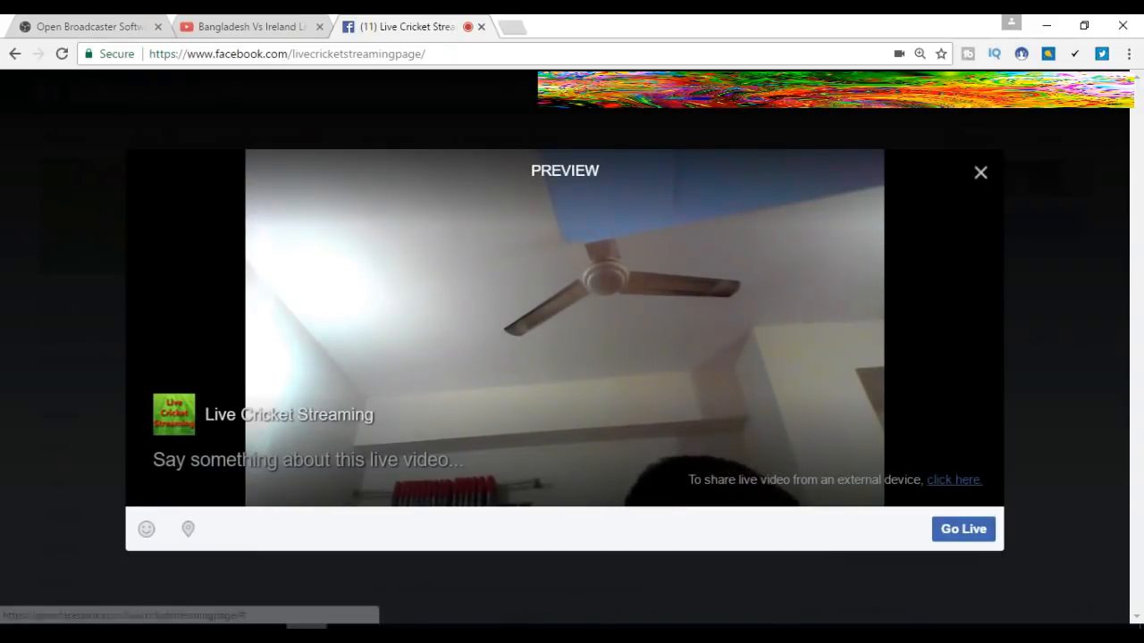
# Step: Choose streaming from external software and begin creating a new live stream
pyautogui.click(953, 480)
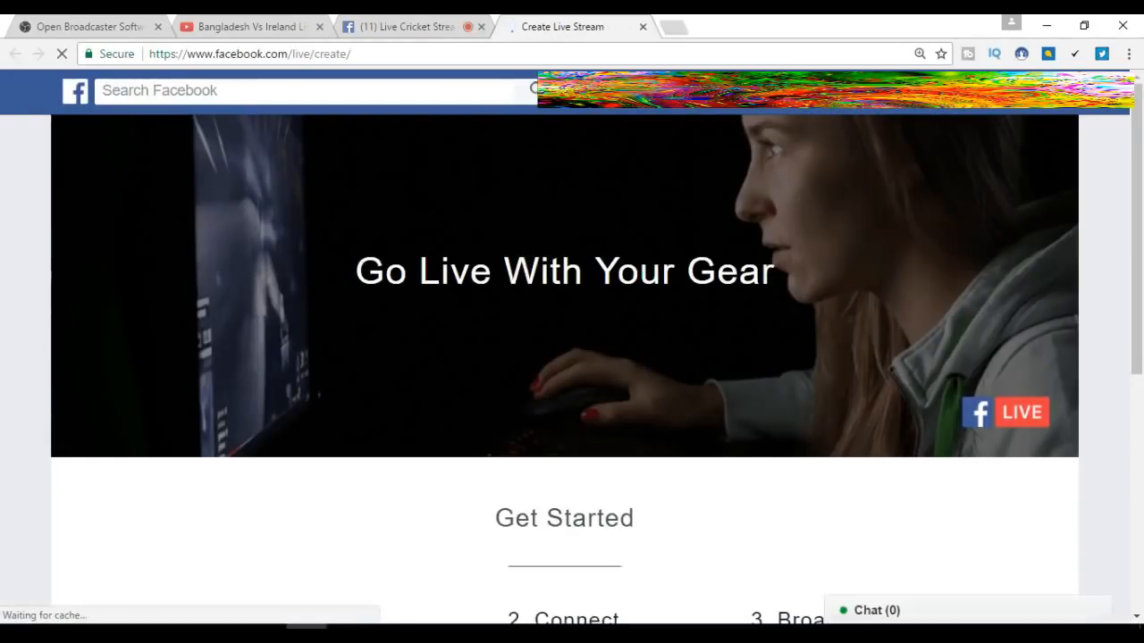
pyautogui.scroll(-3)
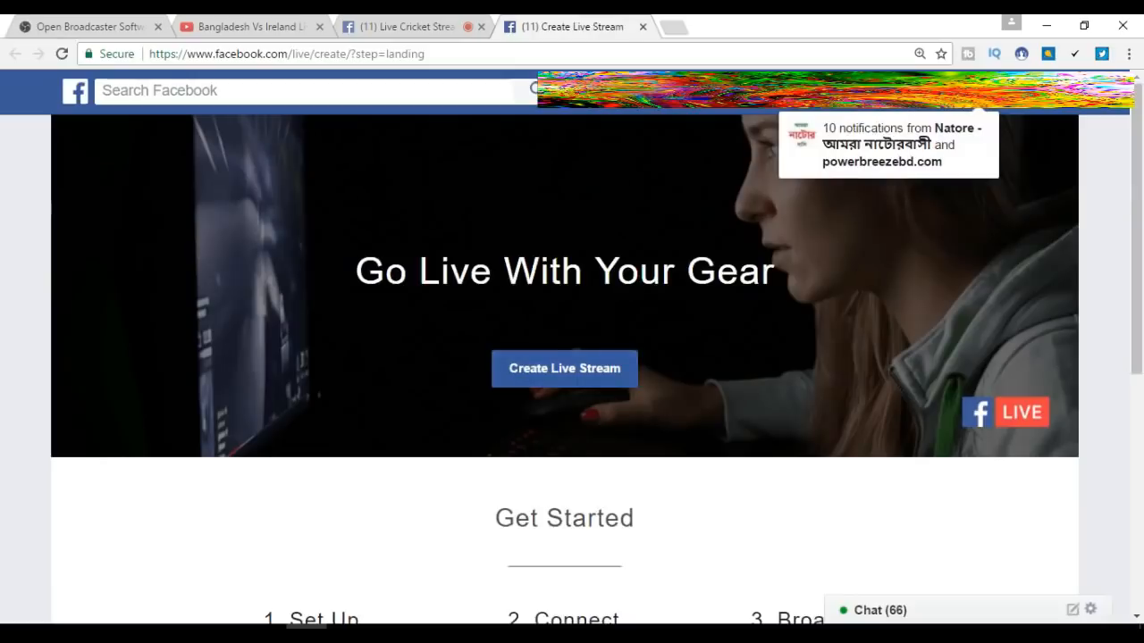
pyautogui.click(564, 369)
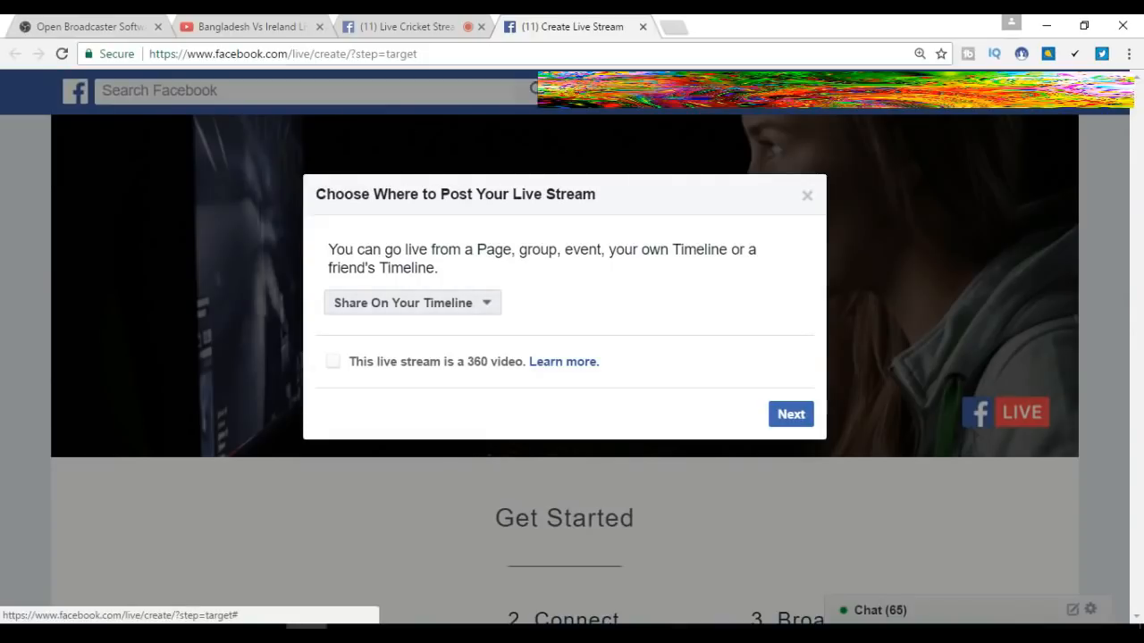
# Step: Share the stream on the managed Live Cricket Streaming page and continue to the stream setup
pyautogui.click(411, 302)
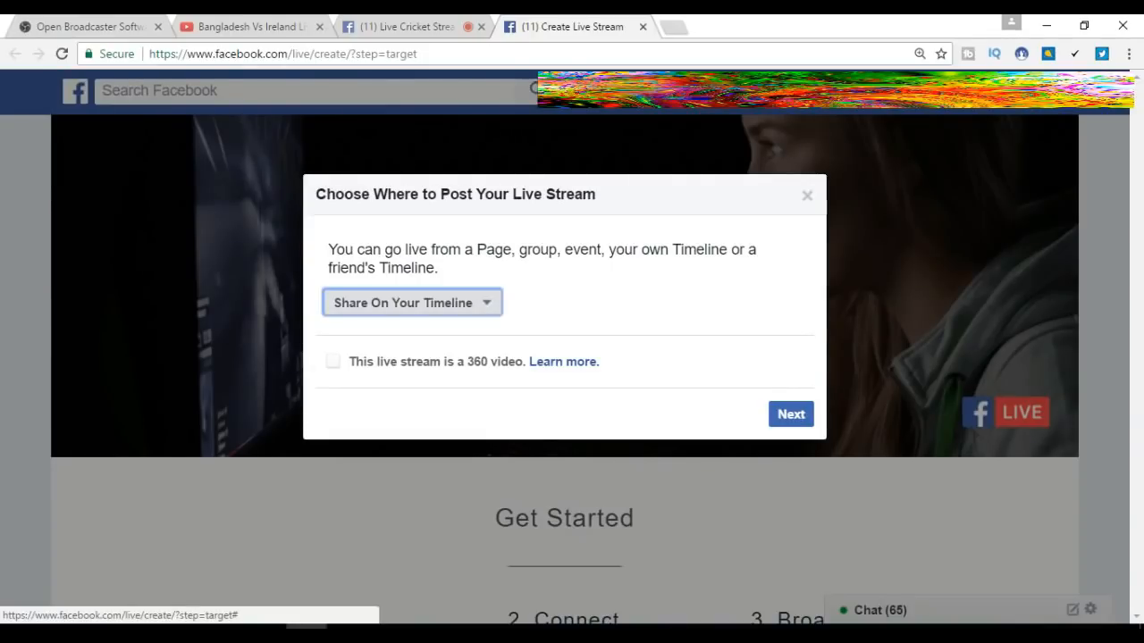
pyautogui.click(411, 302)
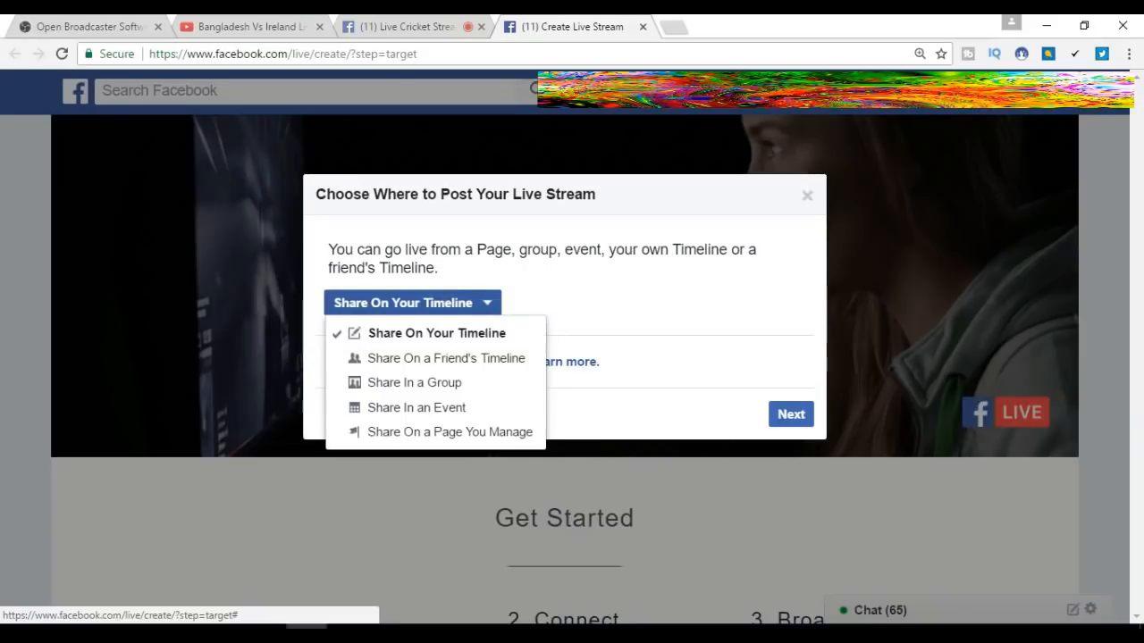
pyautogui.moveTo(415, 383)
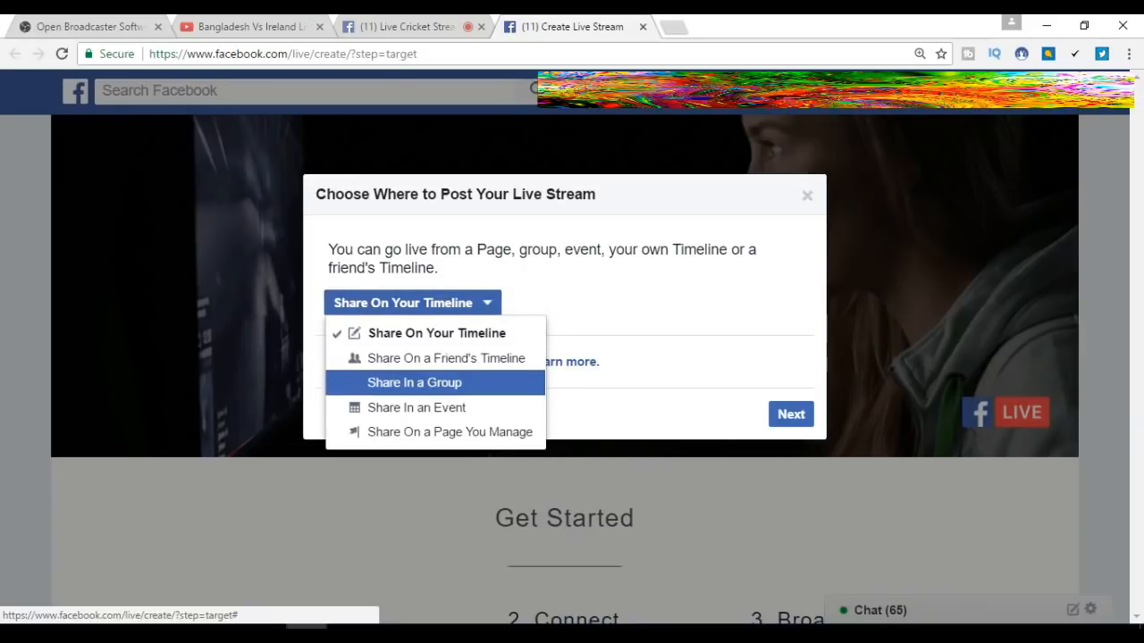
pyautogui.moveTo(450, 431)
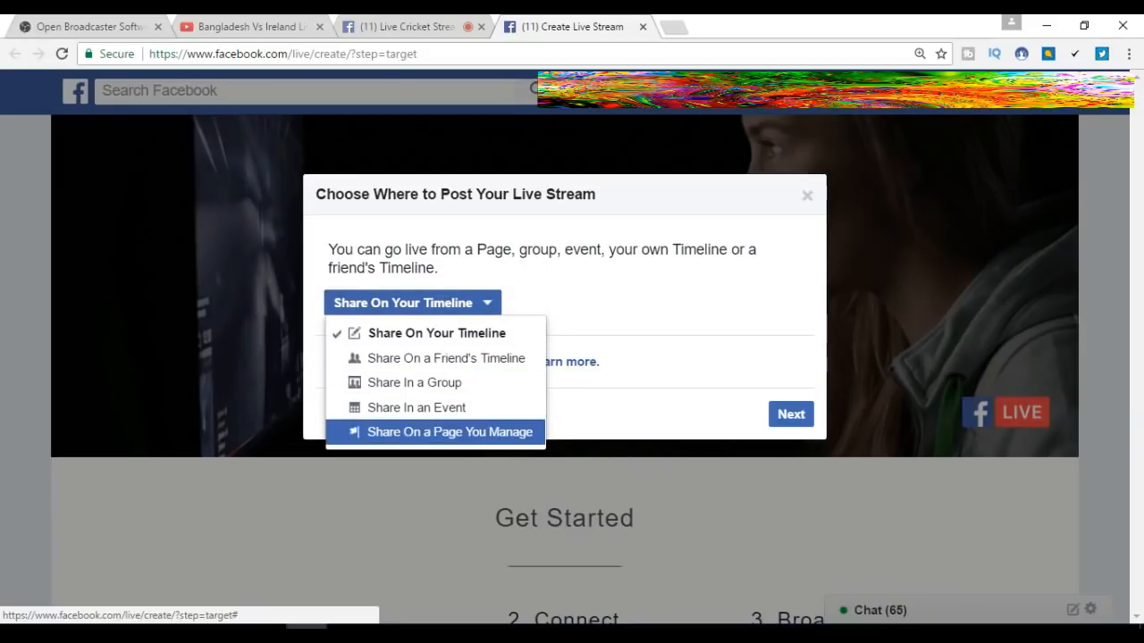
pyautogui.click(450, 431)
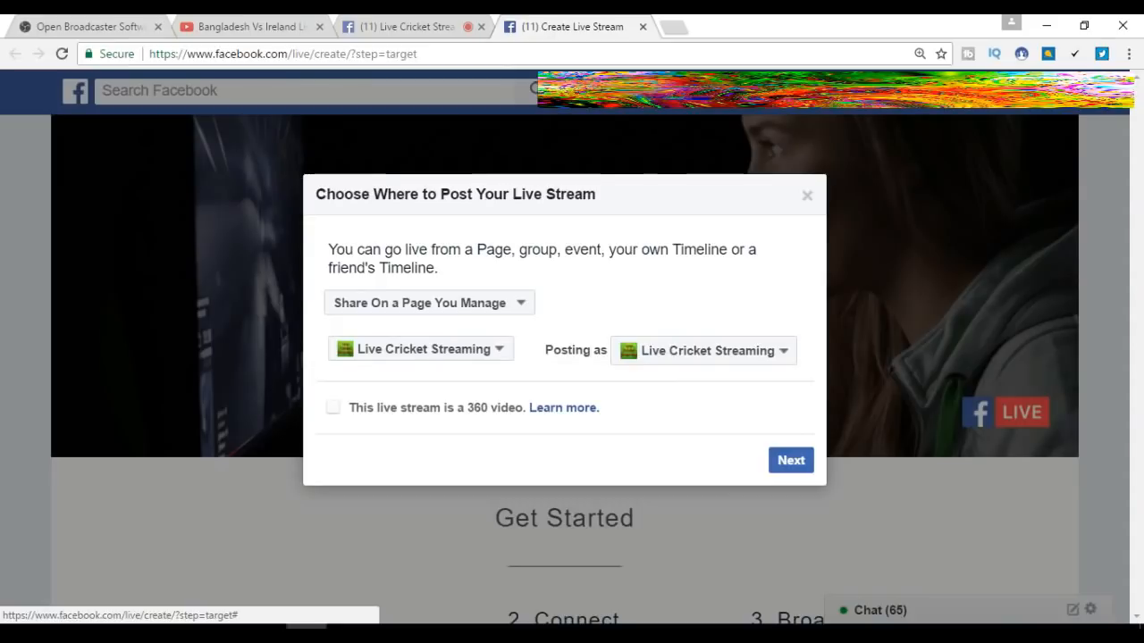
pyautogui.click(789, 459)
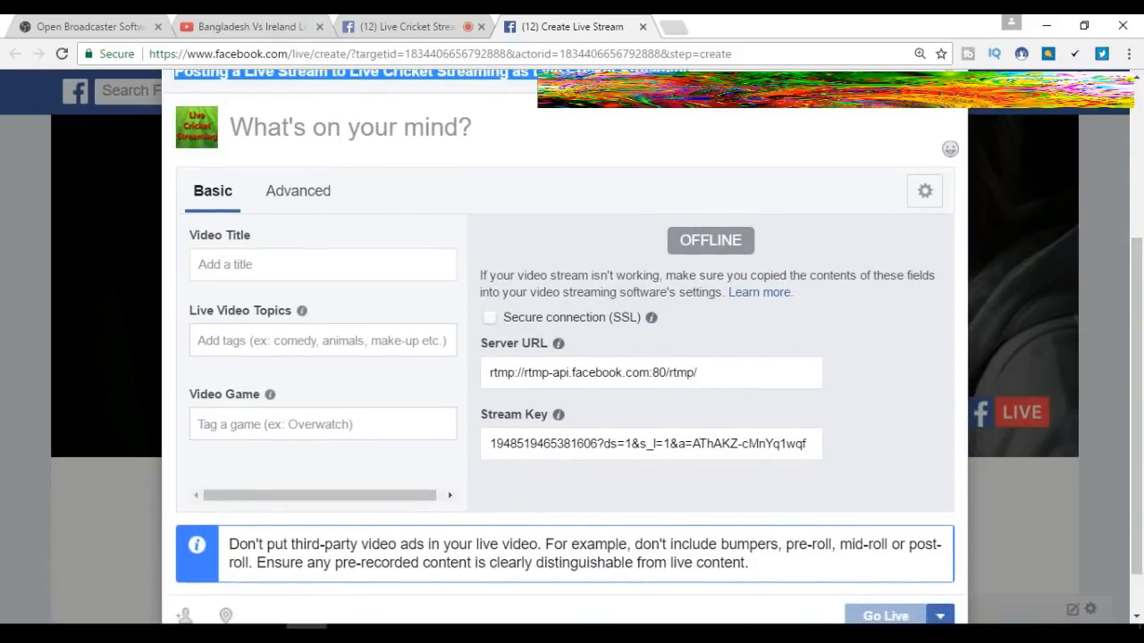
pyautogui.click(322, 263)
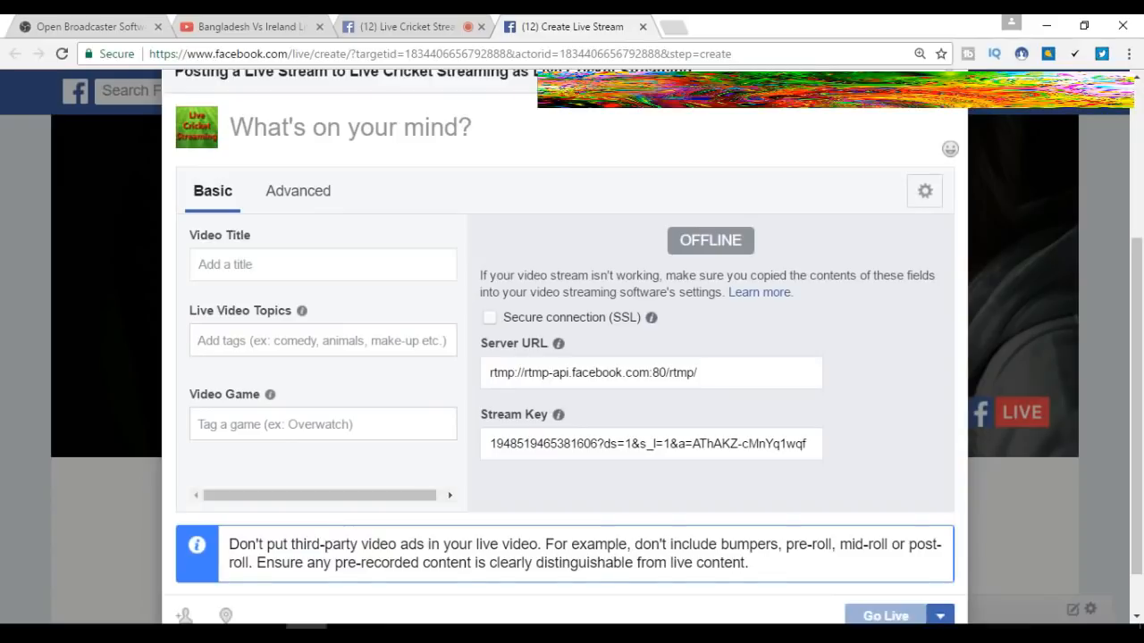
pyautogui.click(321, 424)
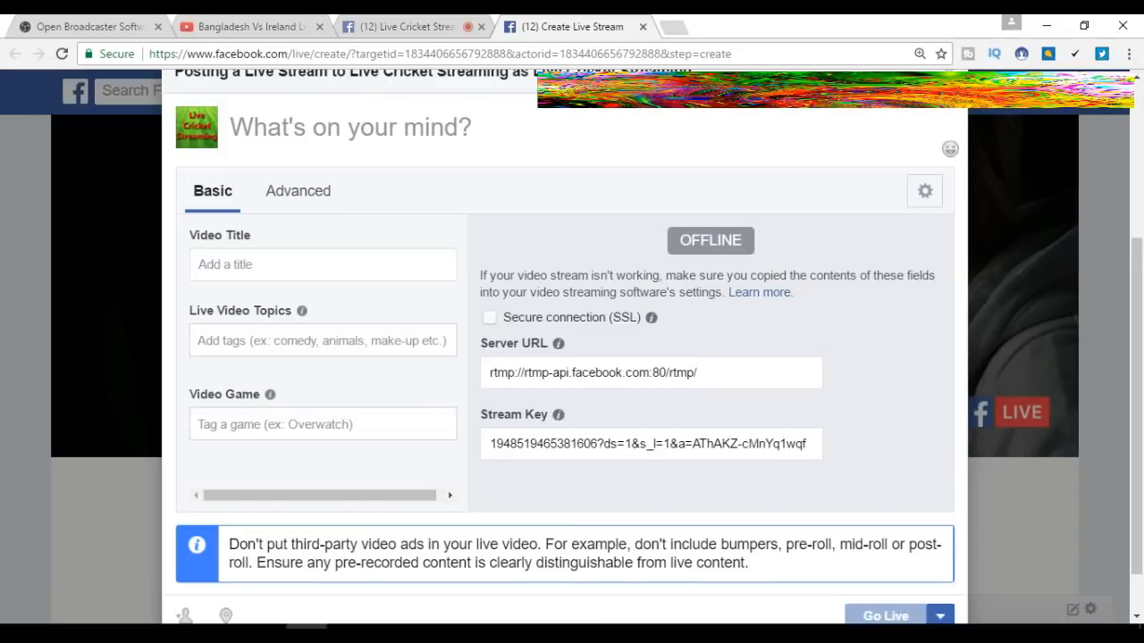
pyautogui.doubleClick(514, 413)
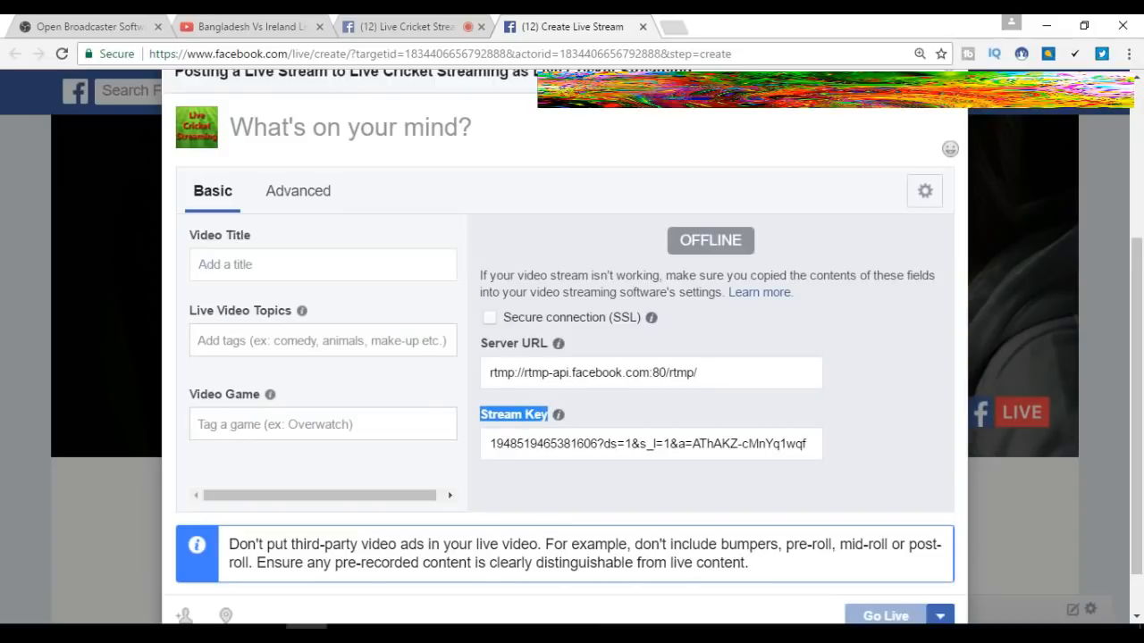
pyautogui.tripleClick(650, 444)
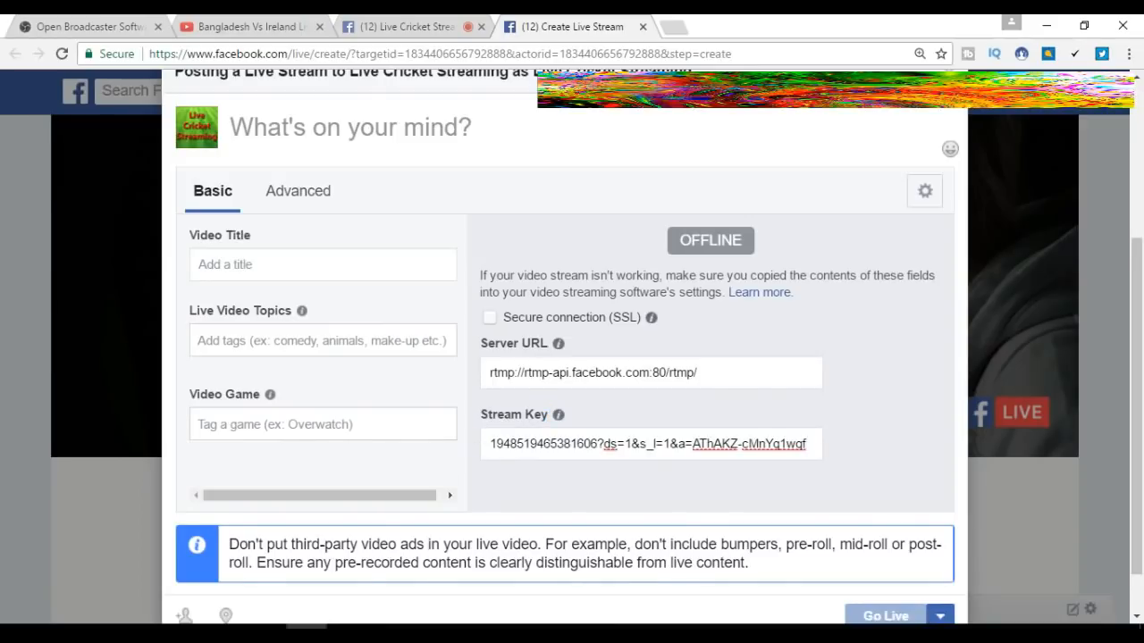
pyautogui.click(652, 444)
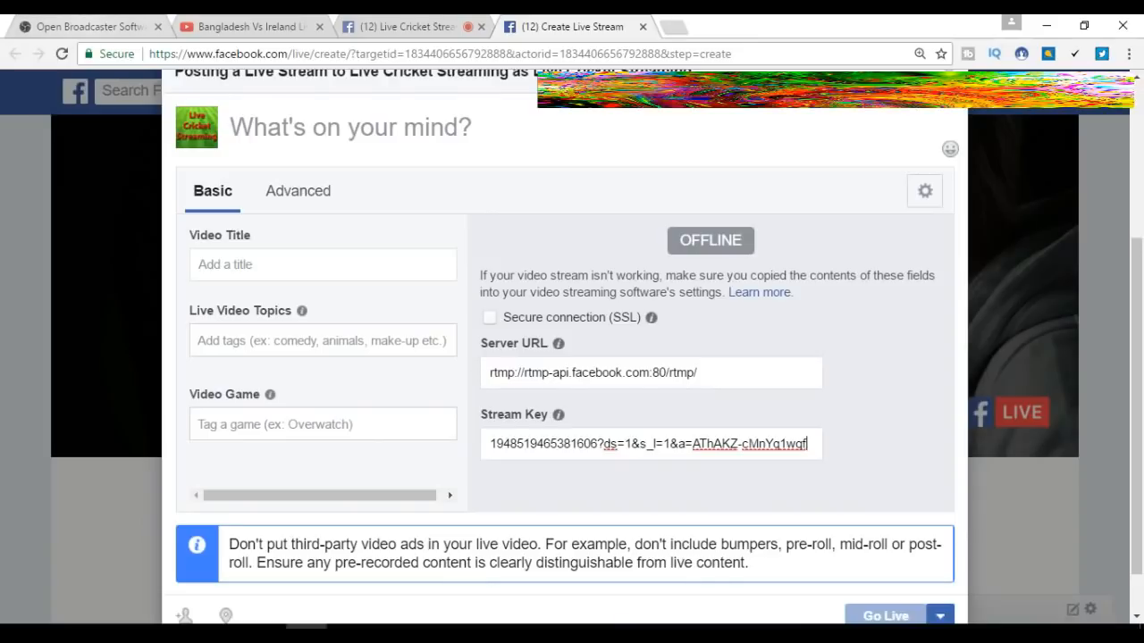
pyautogui.click(80, 25)
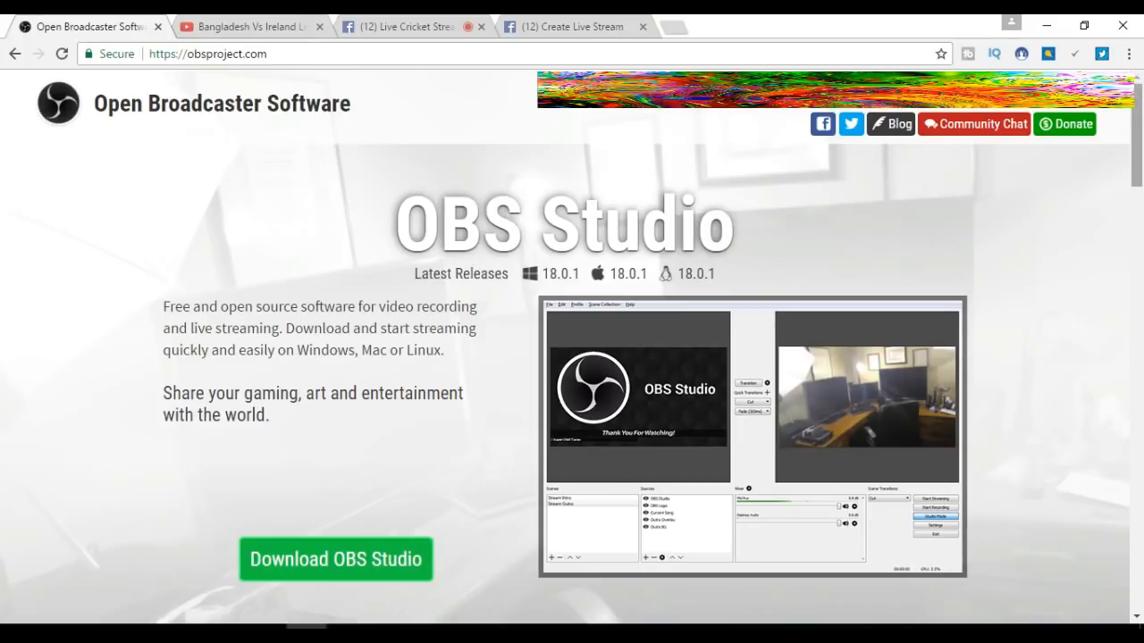
# Step: Download the Windows 7+ installer of OBS Studio from obsproject.com
pyautogui.scroll(-3)
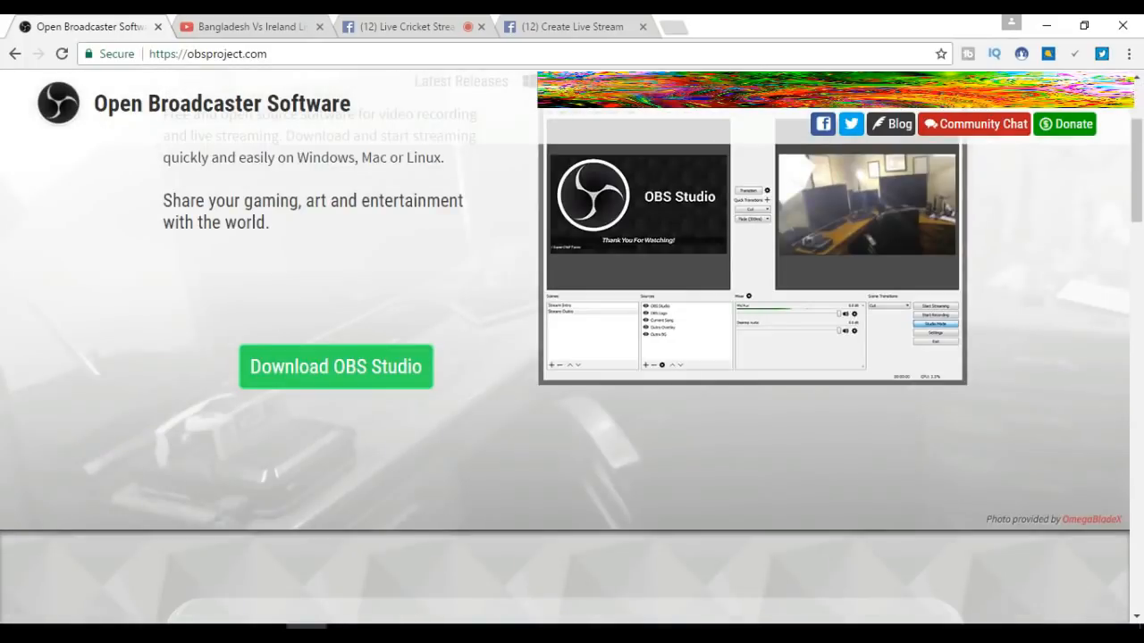
pyautogui.click(335, 367)
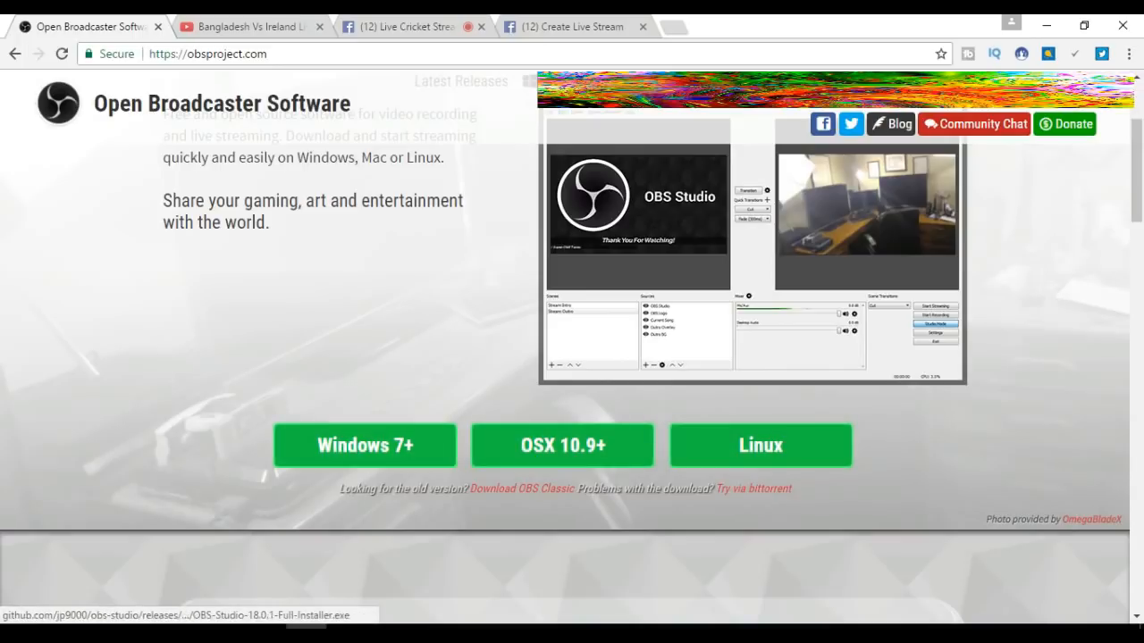
pyautogui.click(365, 445)
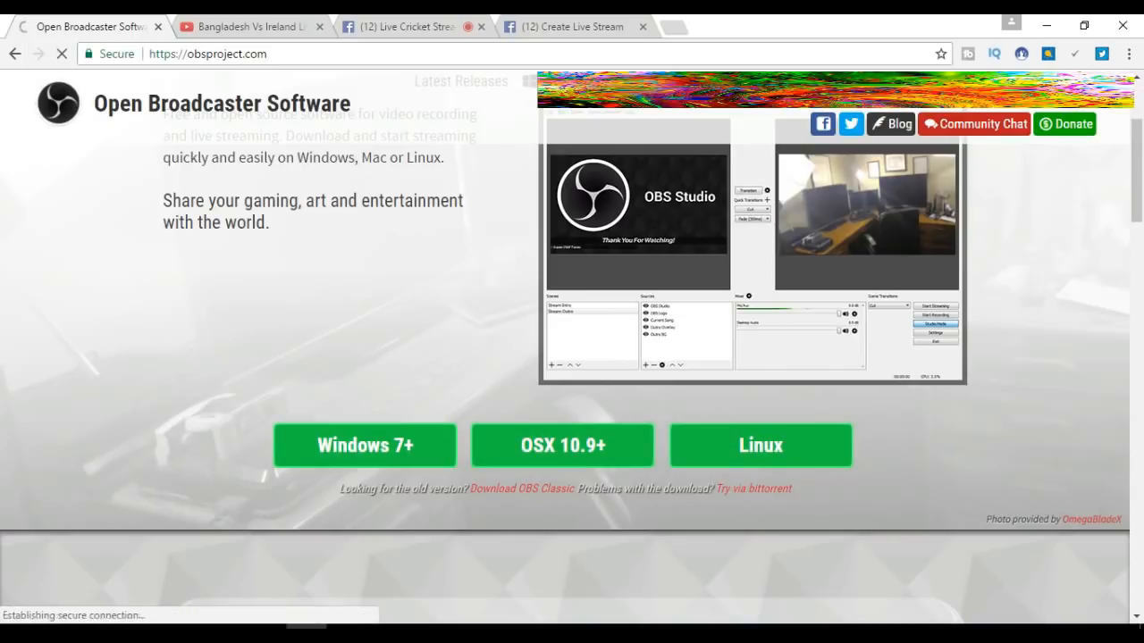
pyautogui.moveTo(365, 445)
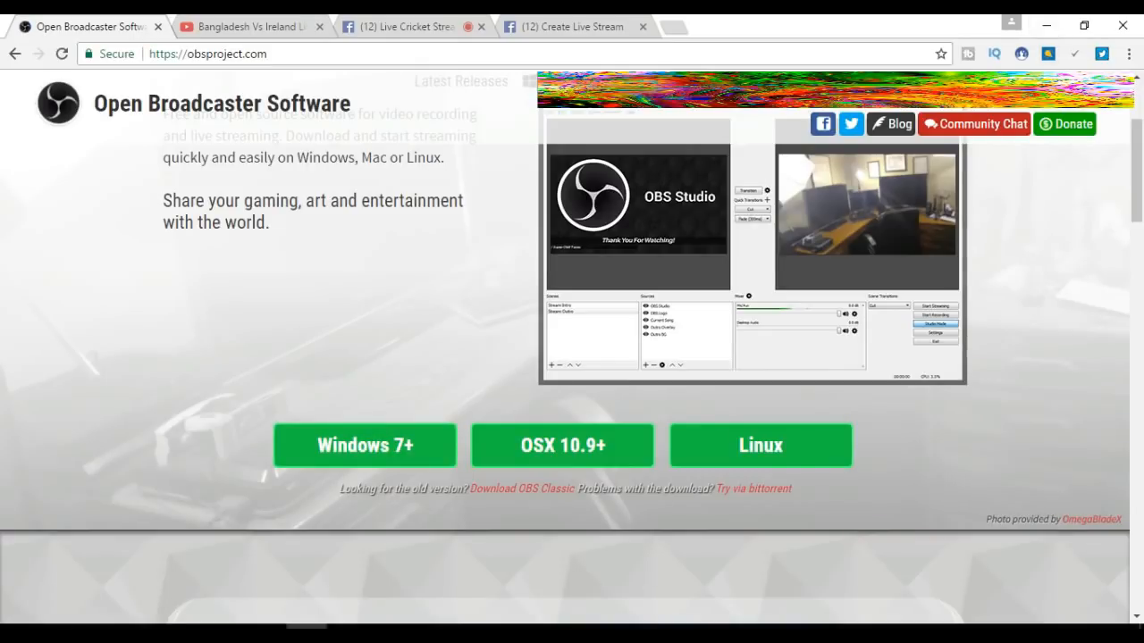
pyautogui.click(365, 445)
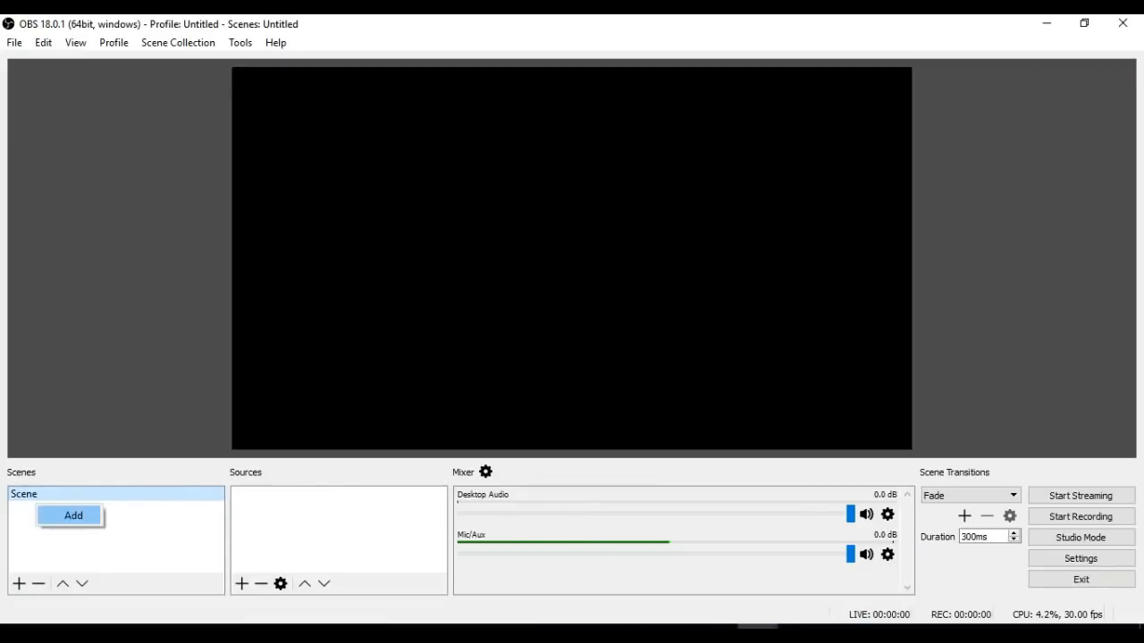
# Step: Create a scene and name it 'Live Cricket' in the Add Scene dialog
pyautogui.click(73, 515)
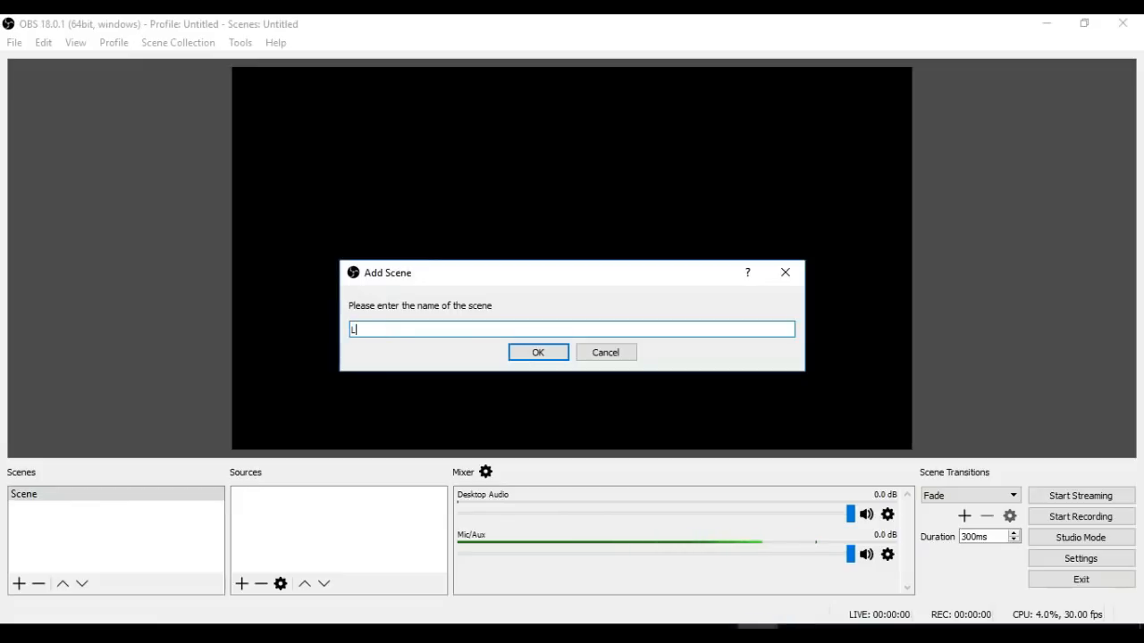
pyautogui.write('ive C')
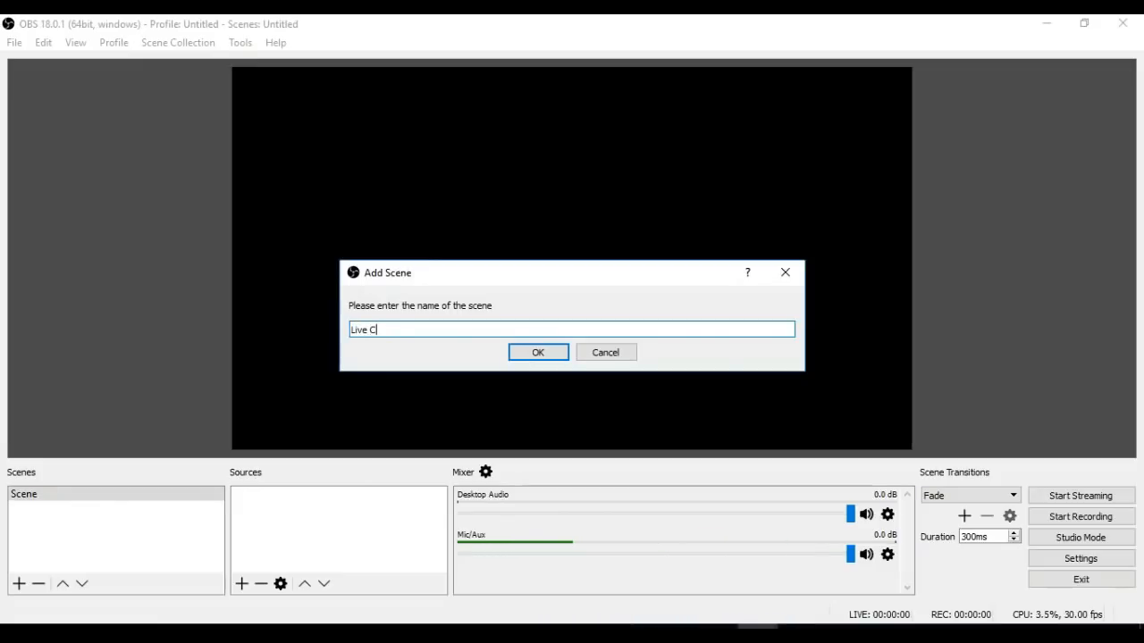
pyautogui.write('ricket')
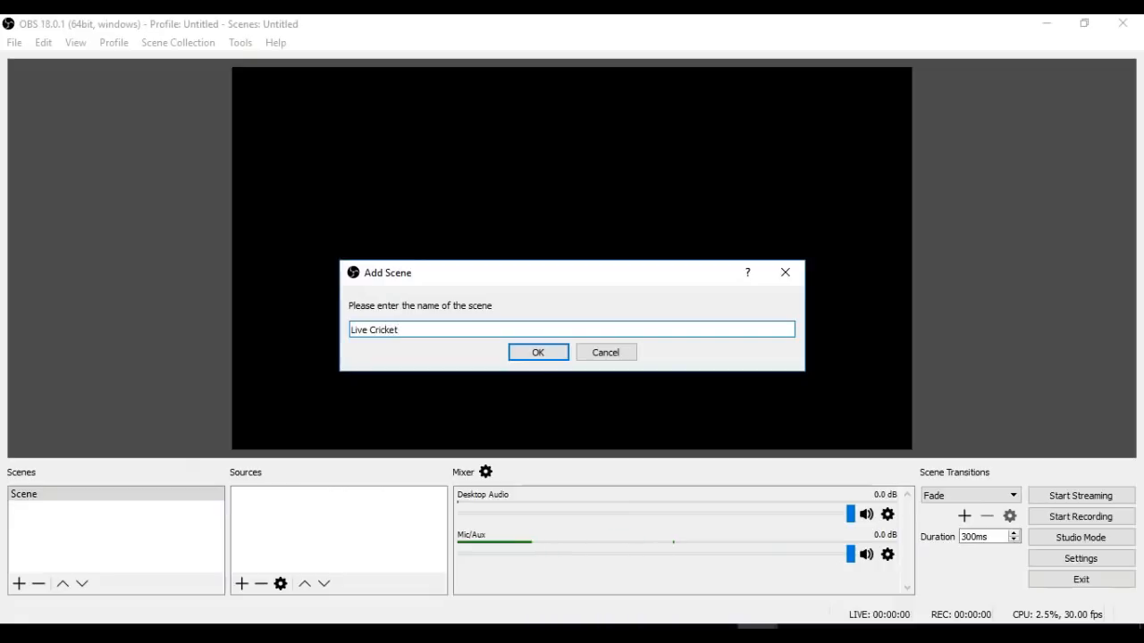
pyautogui.click(537, 351)
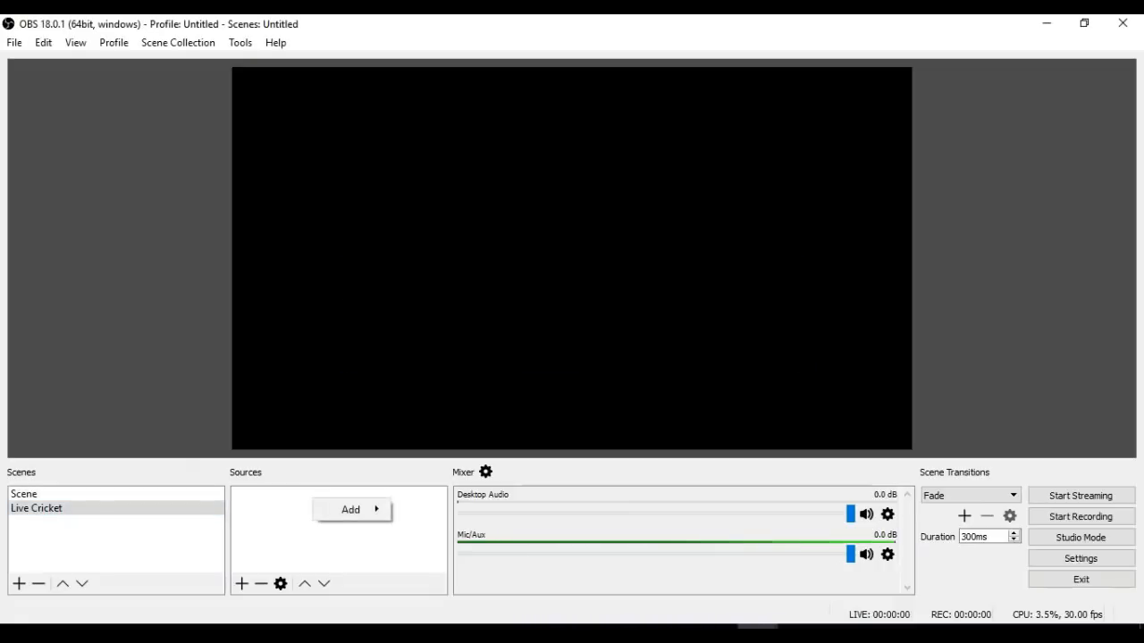
# Step: Choose BrowserSource from the Sources panel's Add menu
pyautogui.click(350, 510)
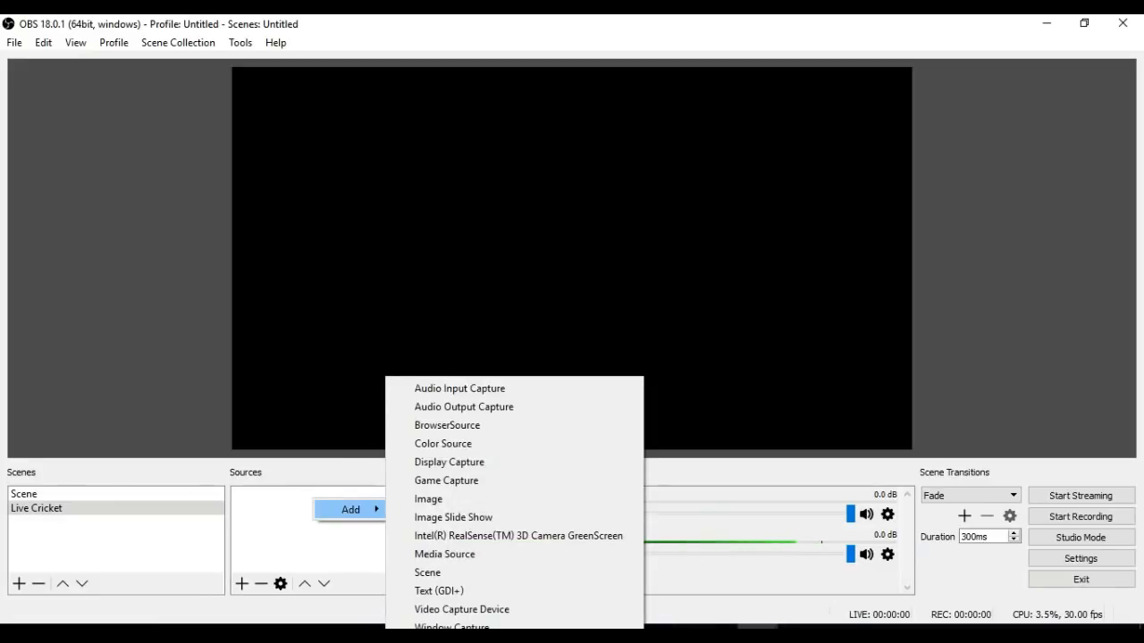
pyautogui.moveTo(448, 462)
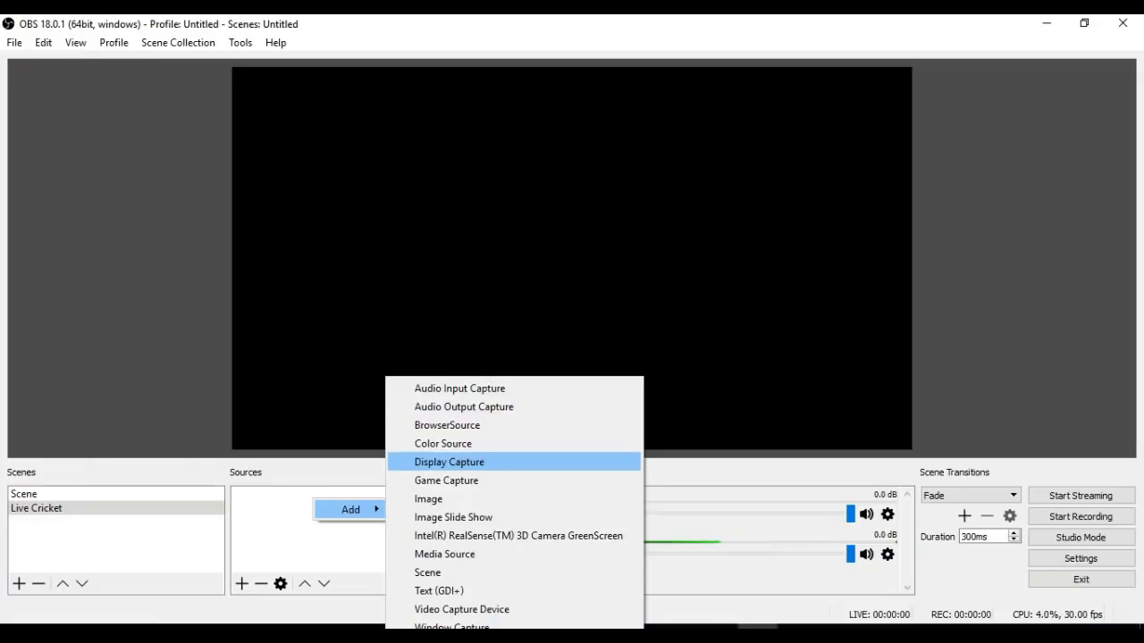
pyautogui.moveTo(518, 535)
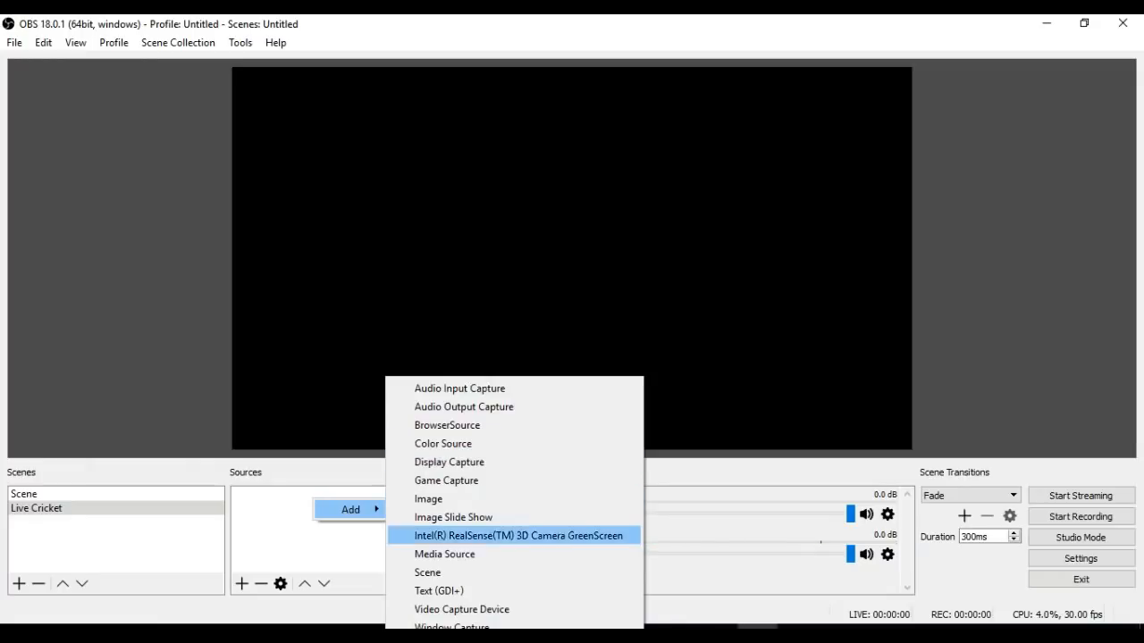
pyautogui.moveTo(446, 480)
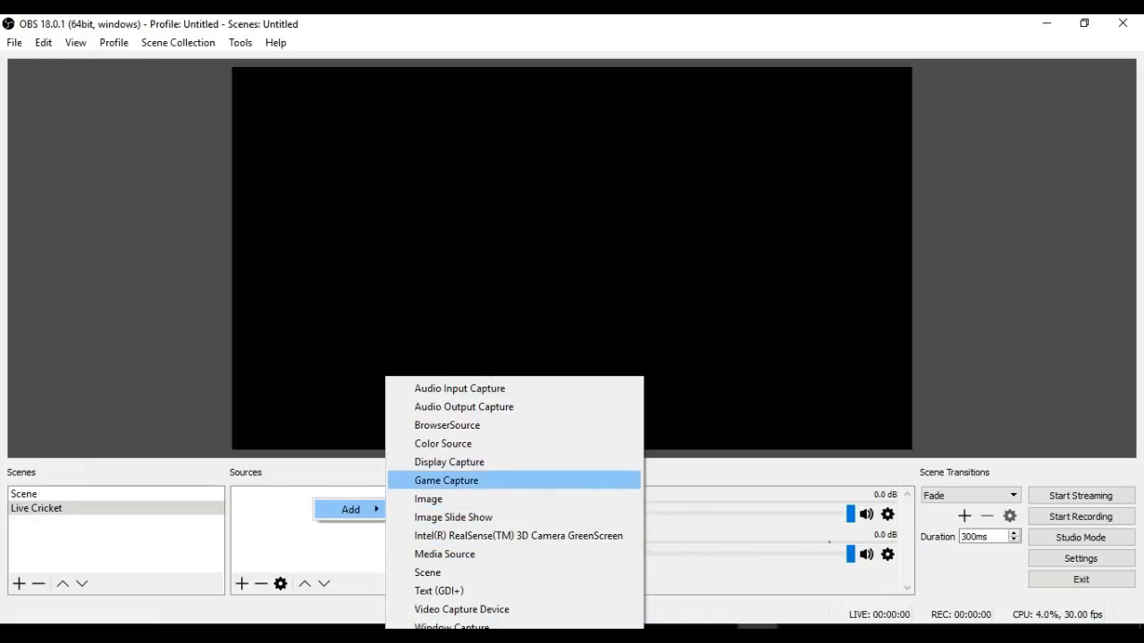
pyautogui.moveTo(439, 591)
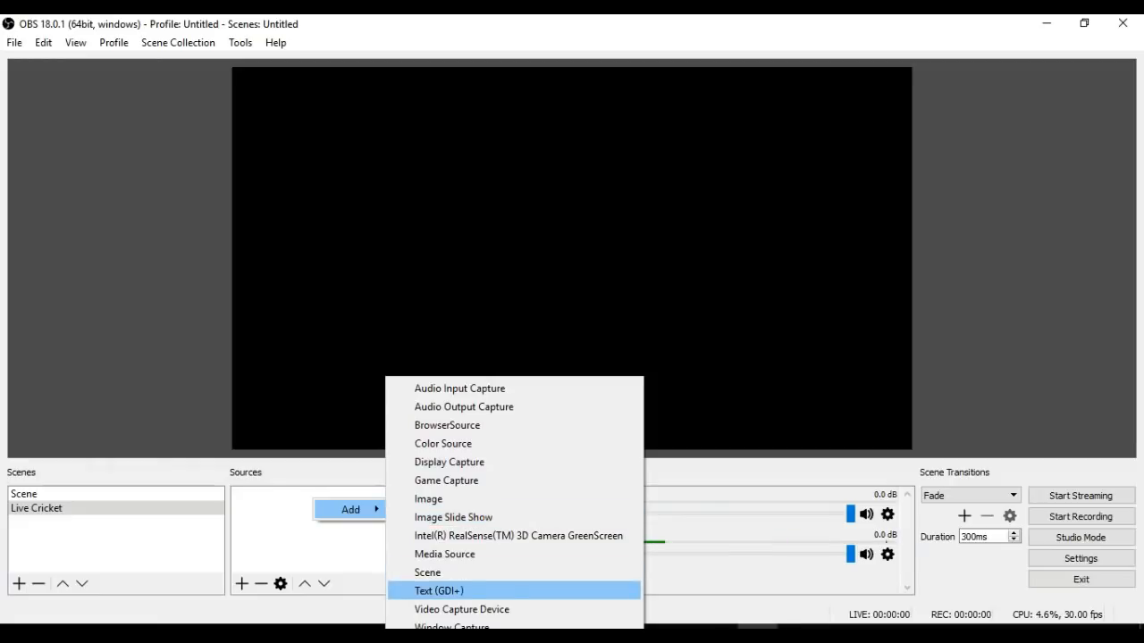
pyautogui.moveTo(428, 498)
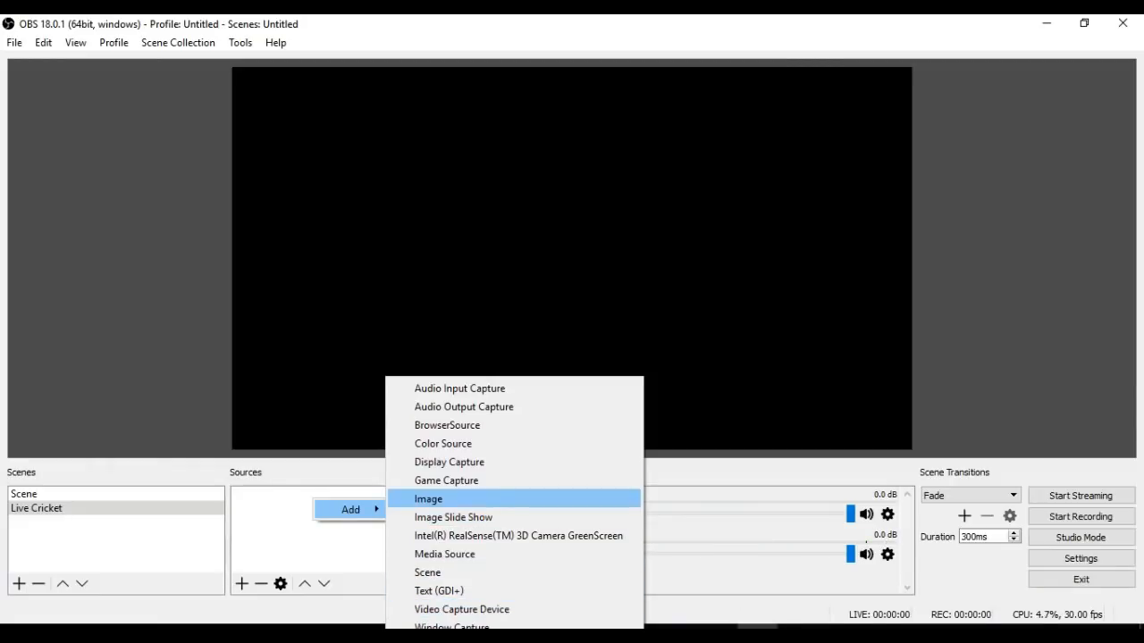
pyautogui.moveTo(447, 424)
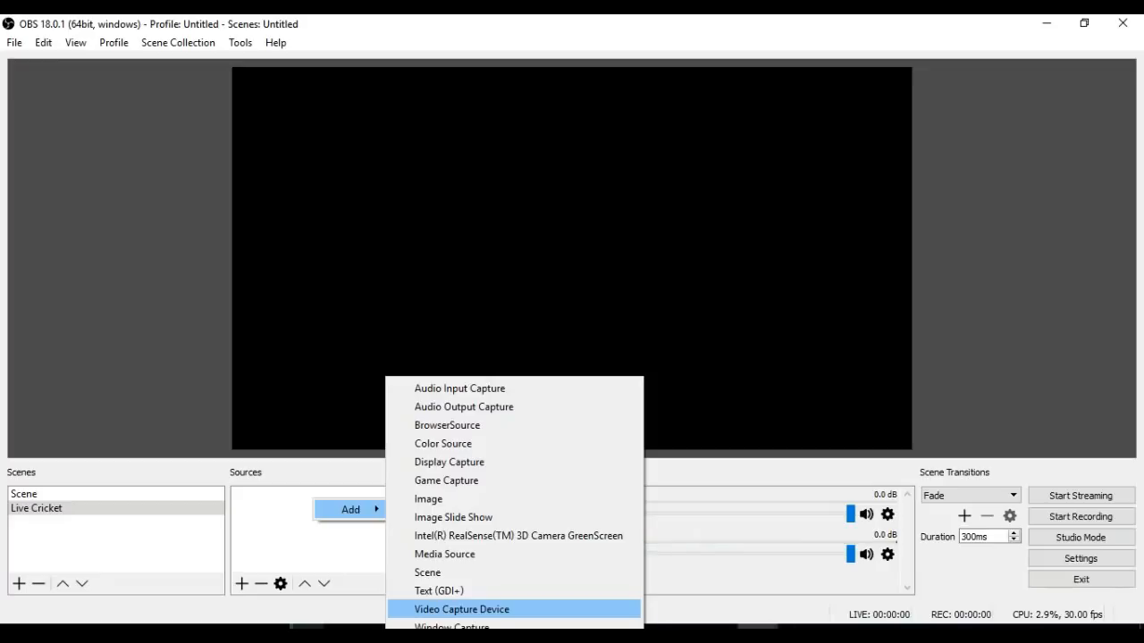
pyautogui.moveTo(459, 388)
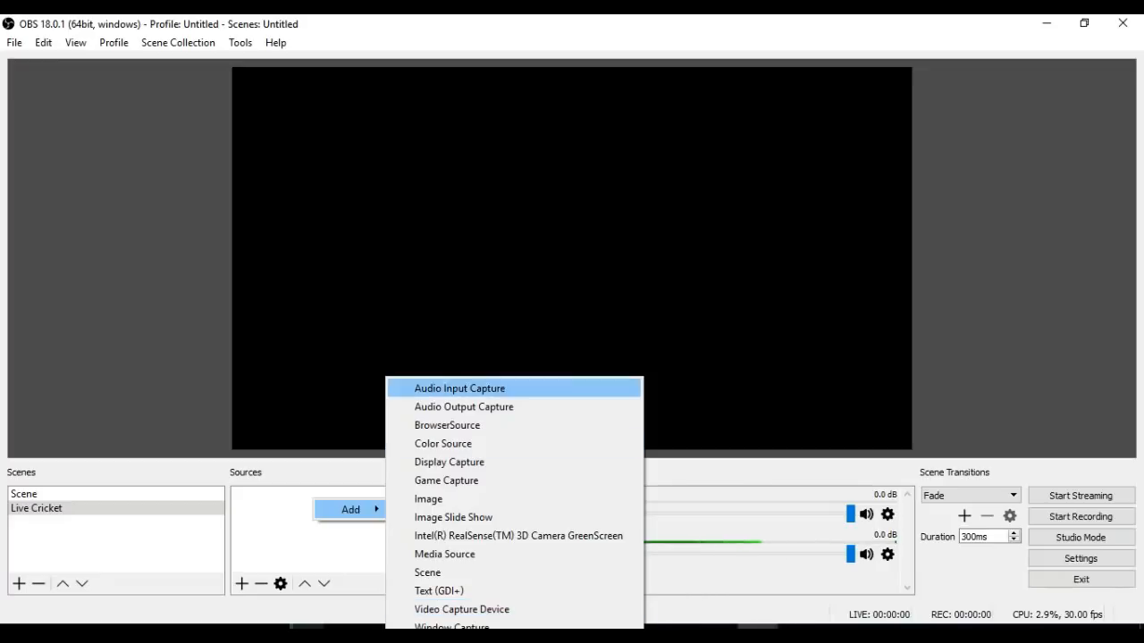
pyautogui.moveTo(449, 462)
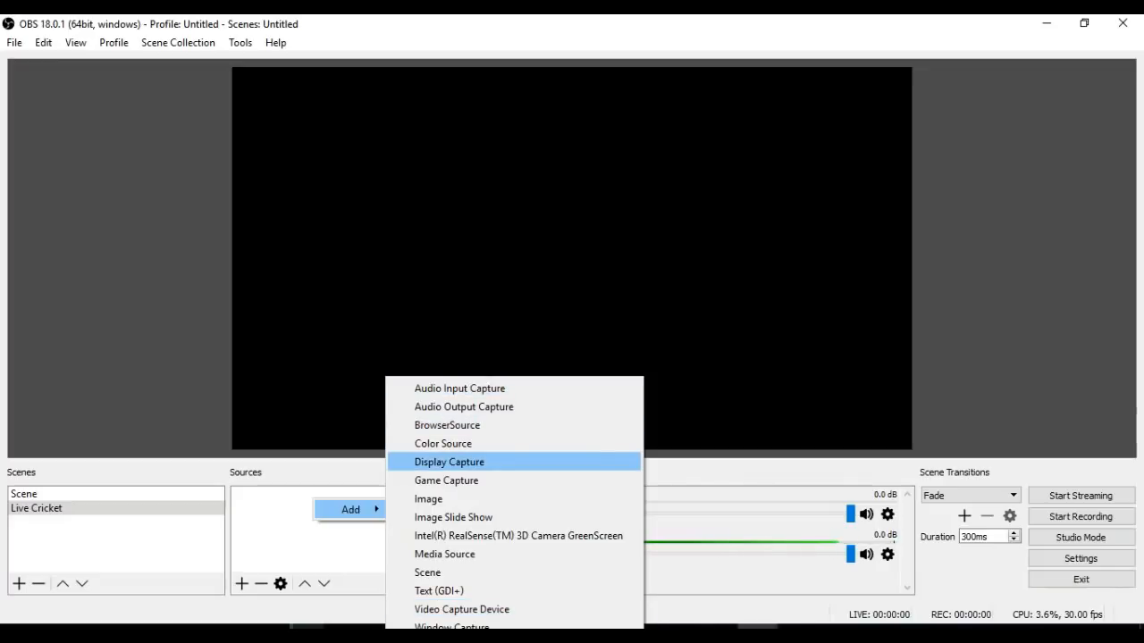
pyautogui.click(447, 424)
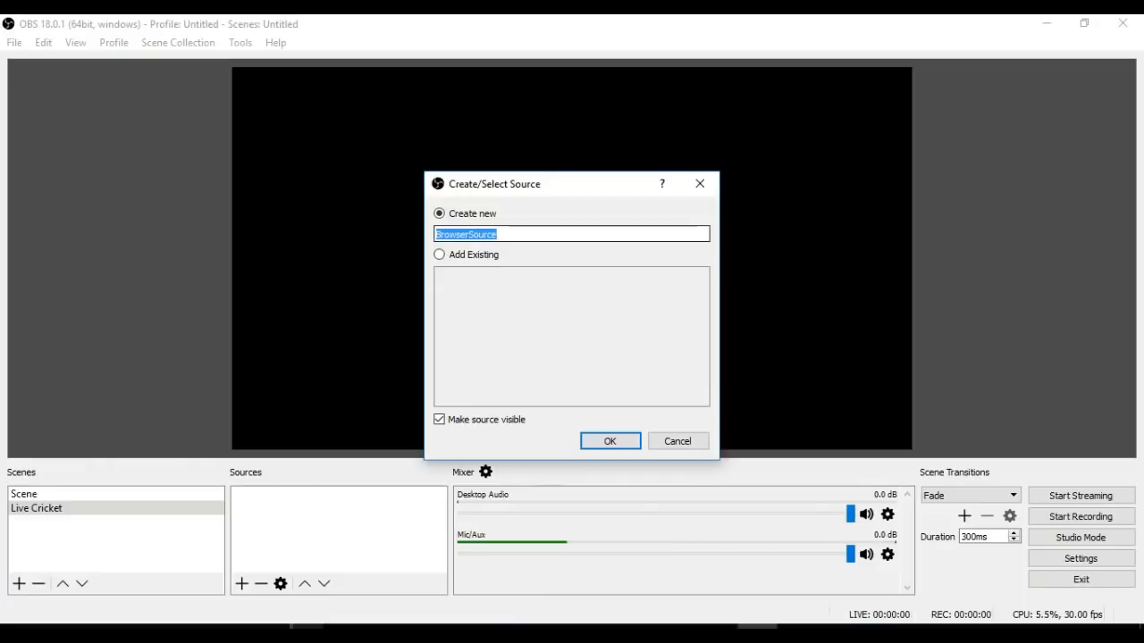
# Step: Name the new browser source 'Live' and confirm its creation
pyautogui.write('Live')
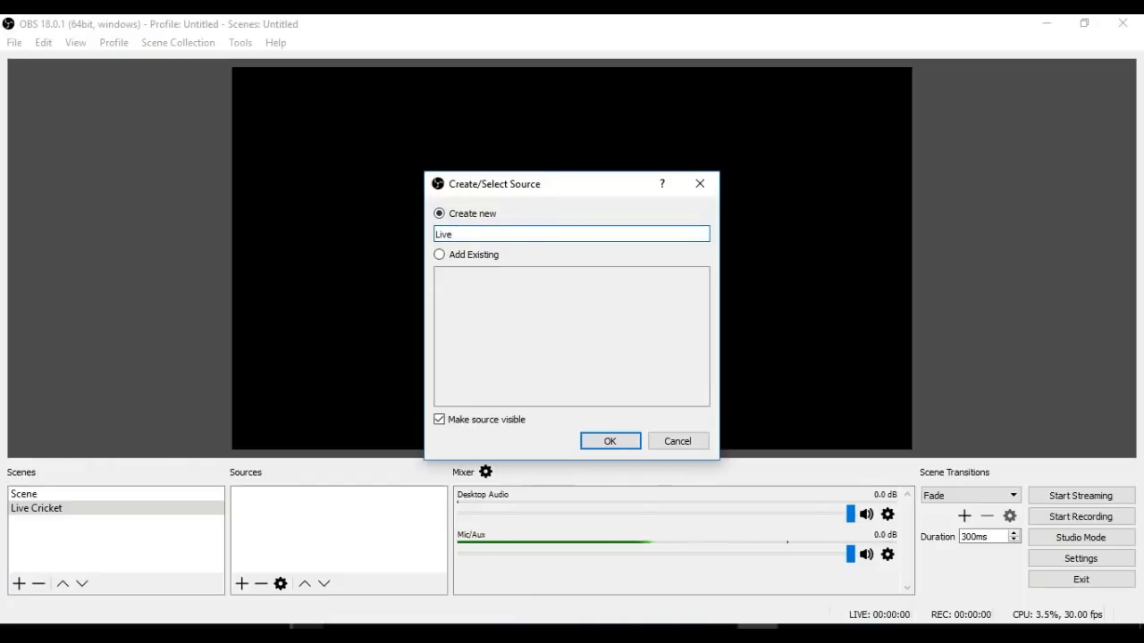
pyautogui.click(610, 441)
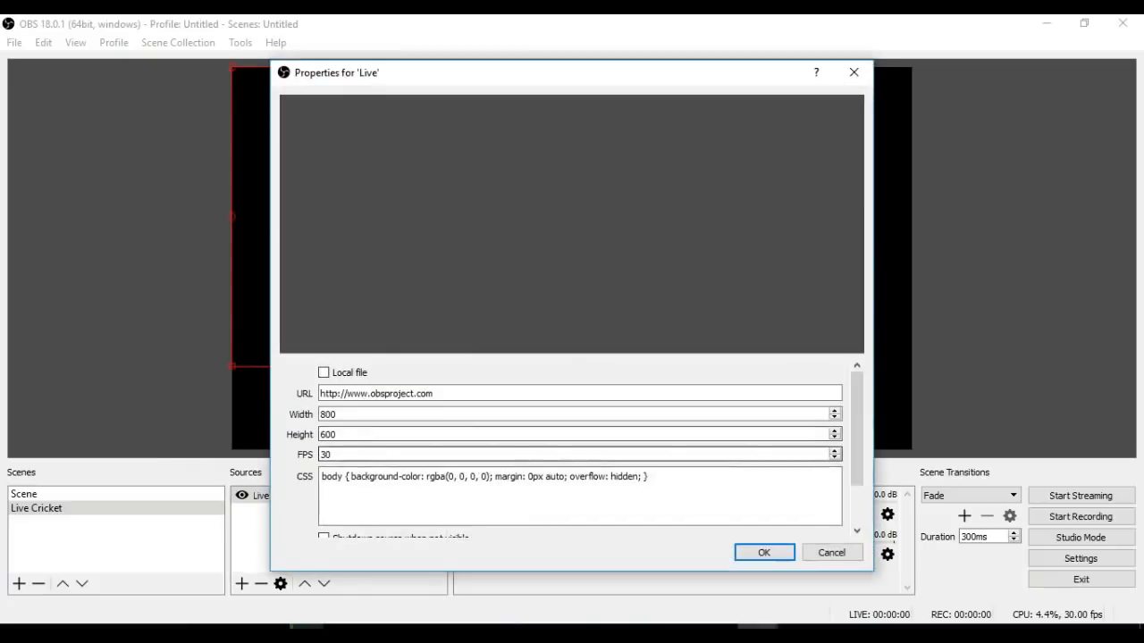
# Step: Replace the Live source's URL, let the page load, and save its properties
pyautogui.click(579, 394)
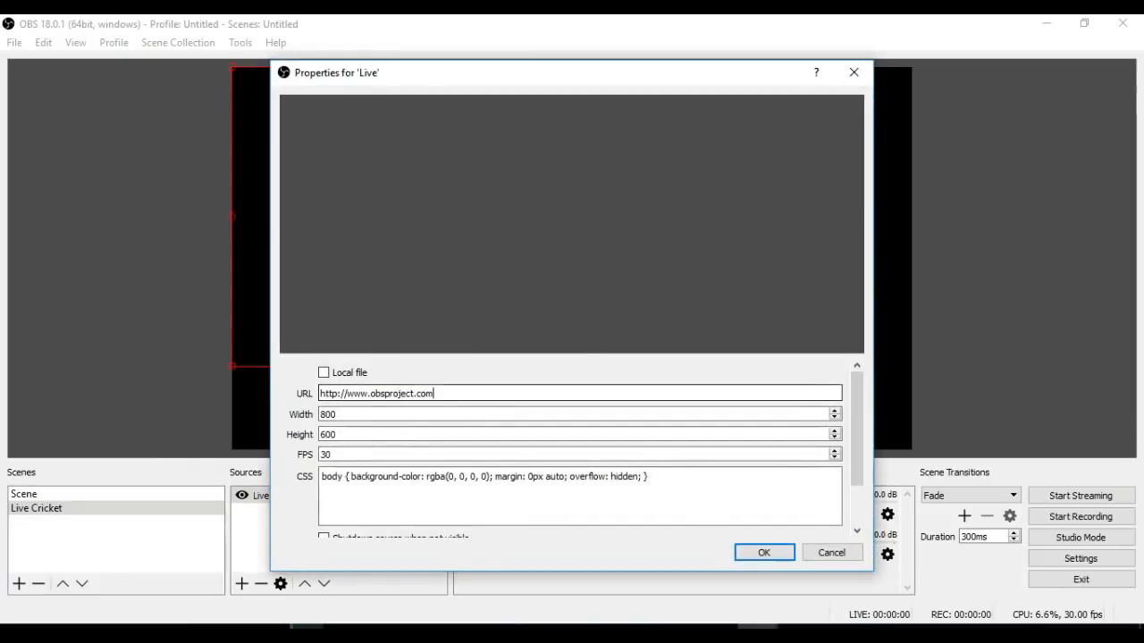
pyautogui.tripleClick(375, 393)
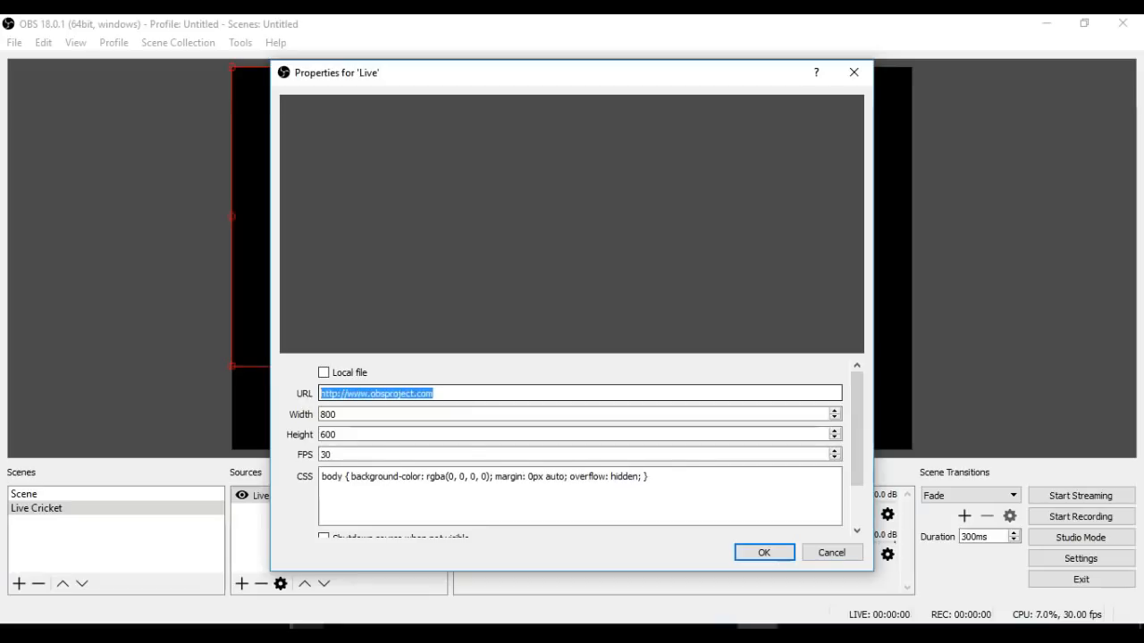
pyautogui.click(579, 414)
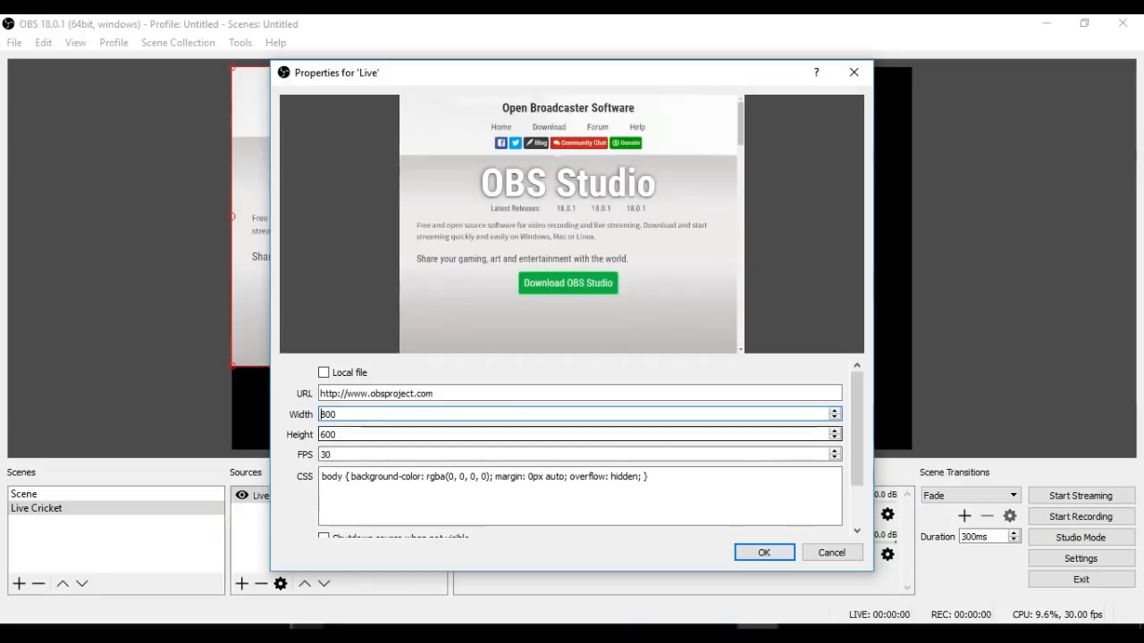
pyautogui.click(763, 552)
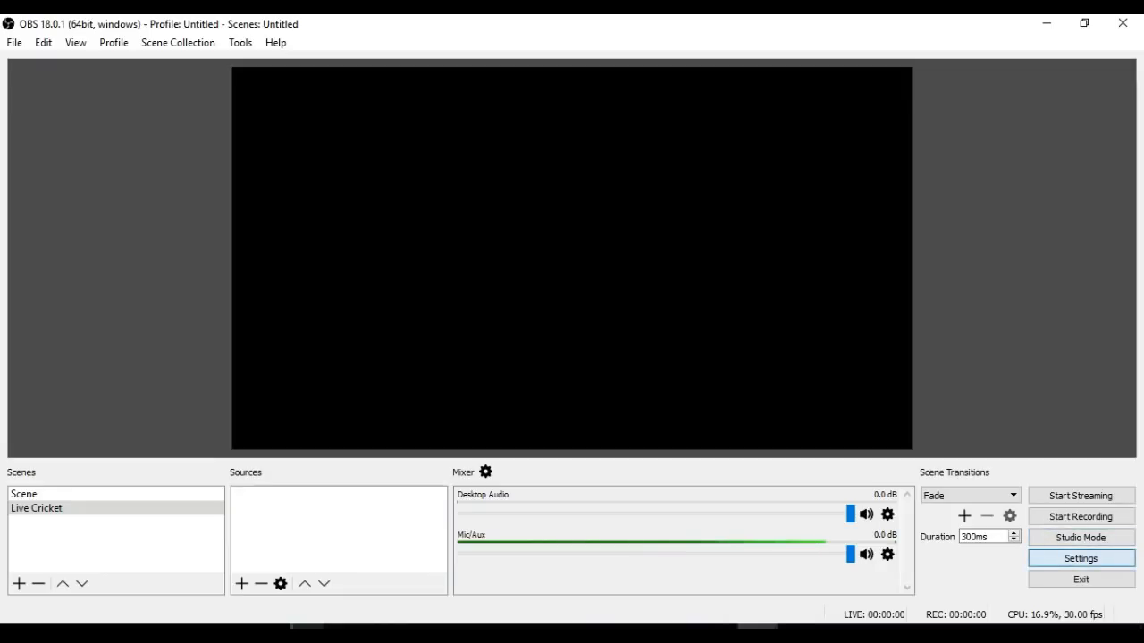
# Step: Open OBS Settings on the Stream section listing streaming services
pyautogui.click(1080, 558)
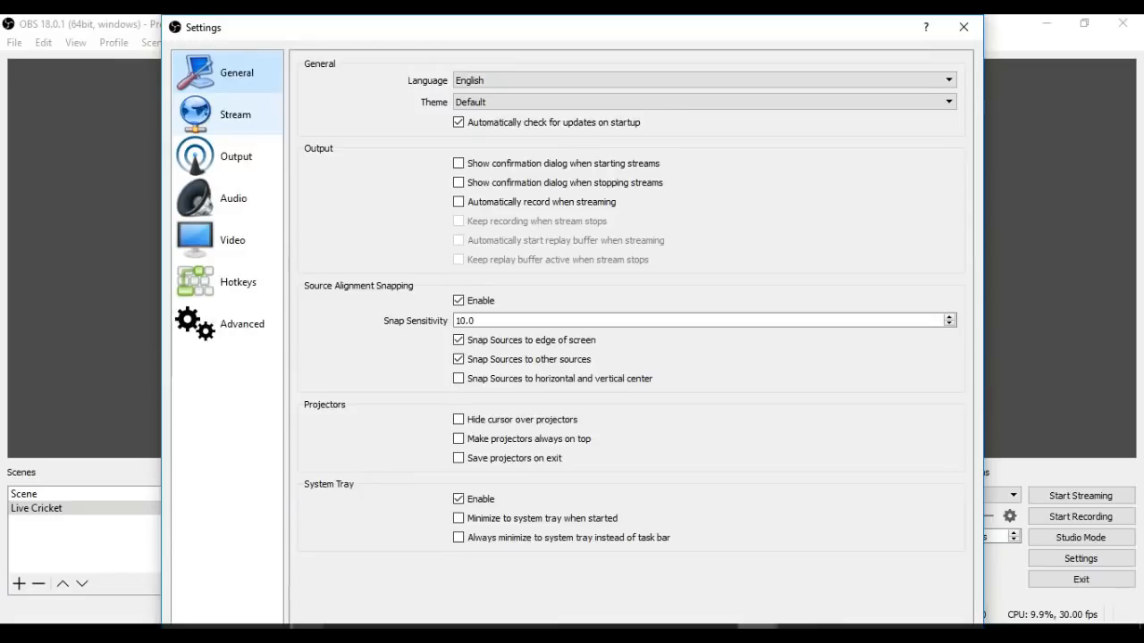
pyautogui.click(235, 114)
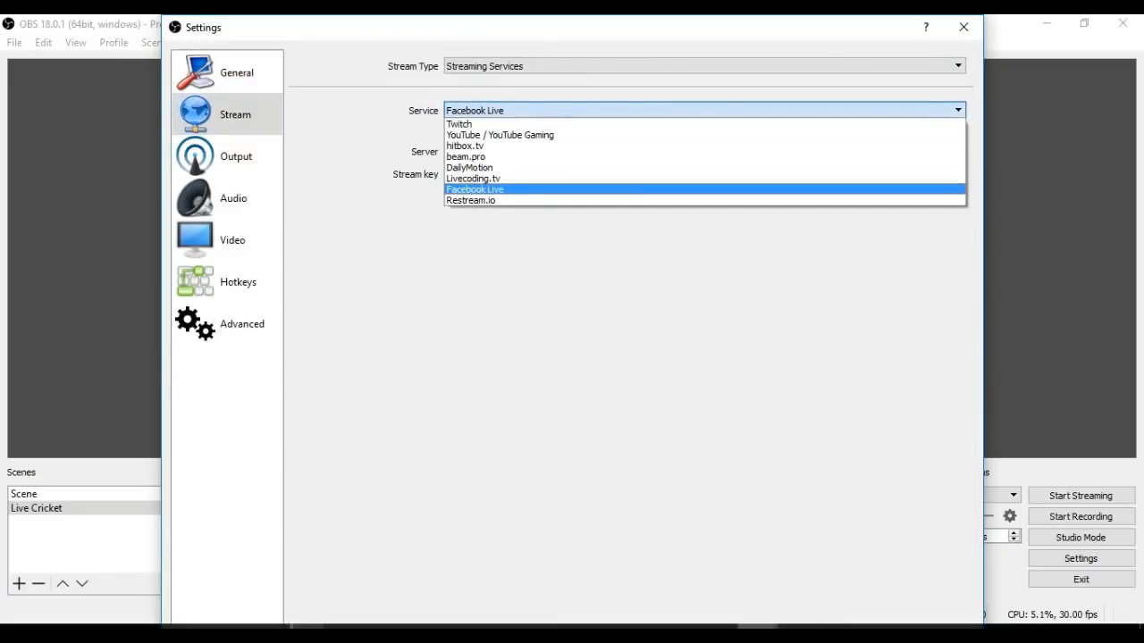
pyautogui.moveTo(471, 200)
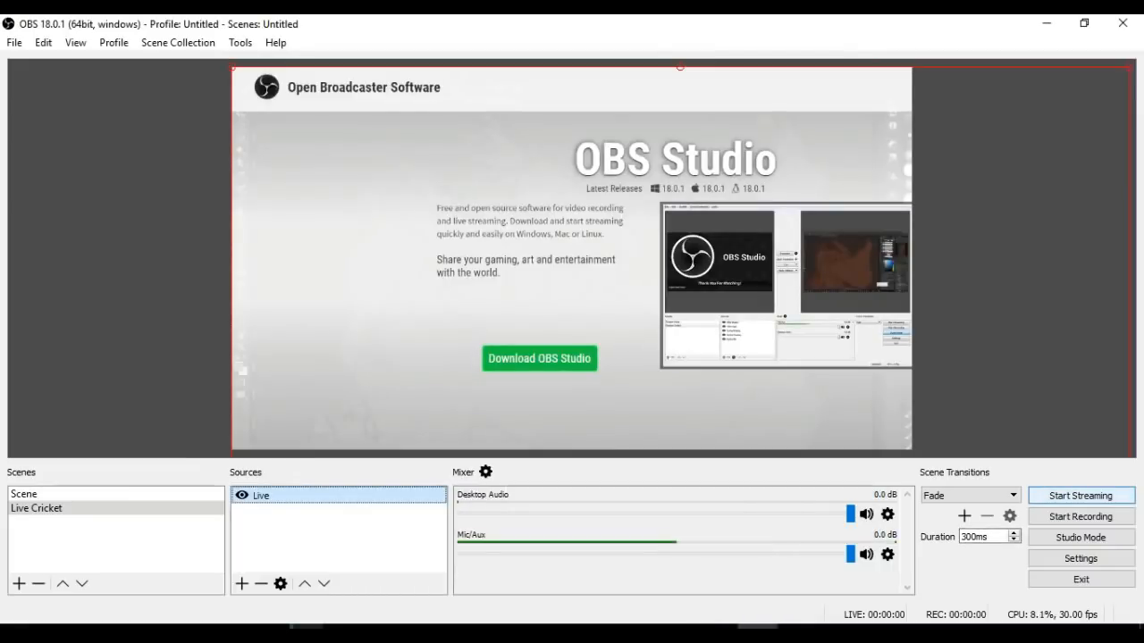
# Step: Start streaming, restart the broadcast once, and minimise OBS to return to Facebook
pyautogui.click(1080, 495)
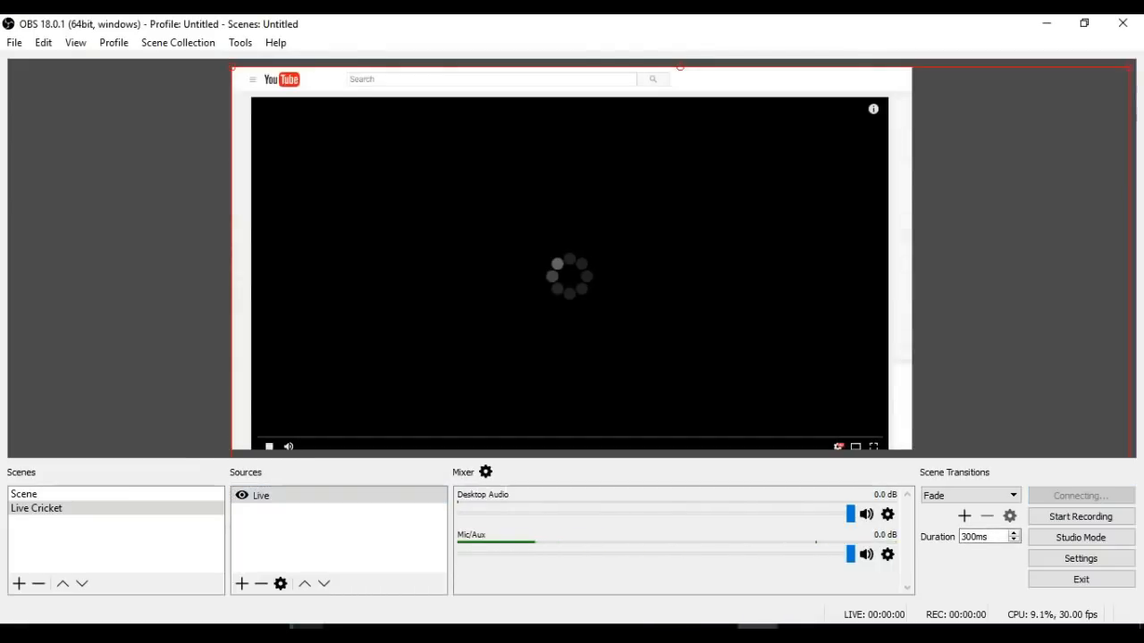
pyautogui.click(1081, 495)
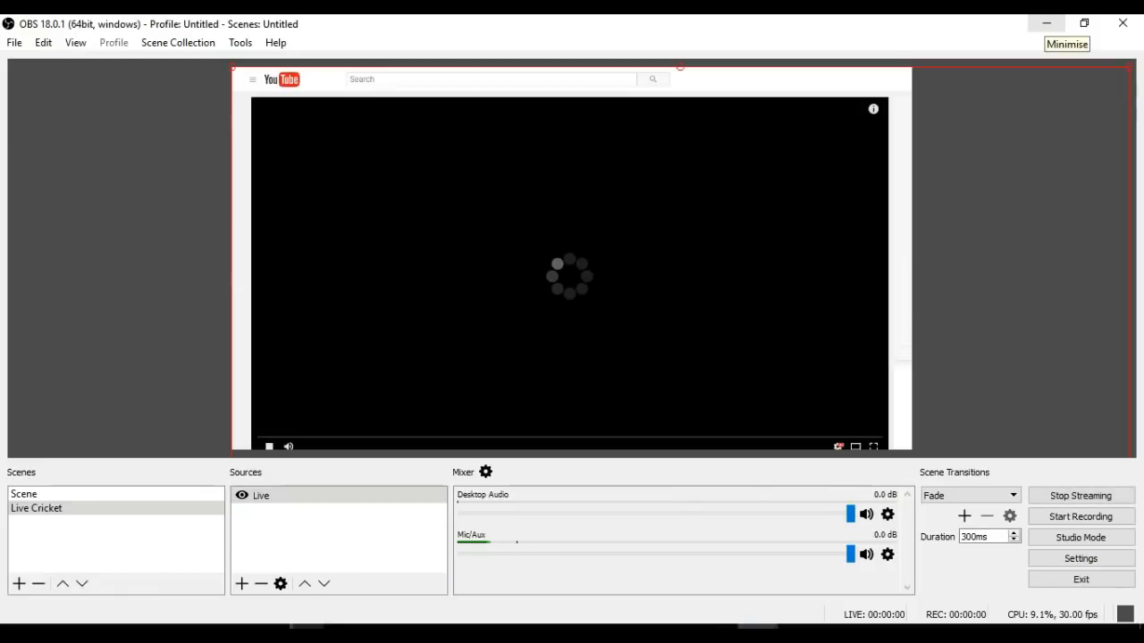
pyautogui.click(1080, 495)
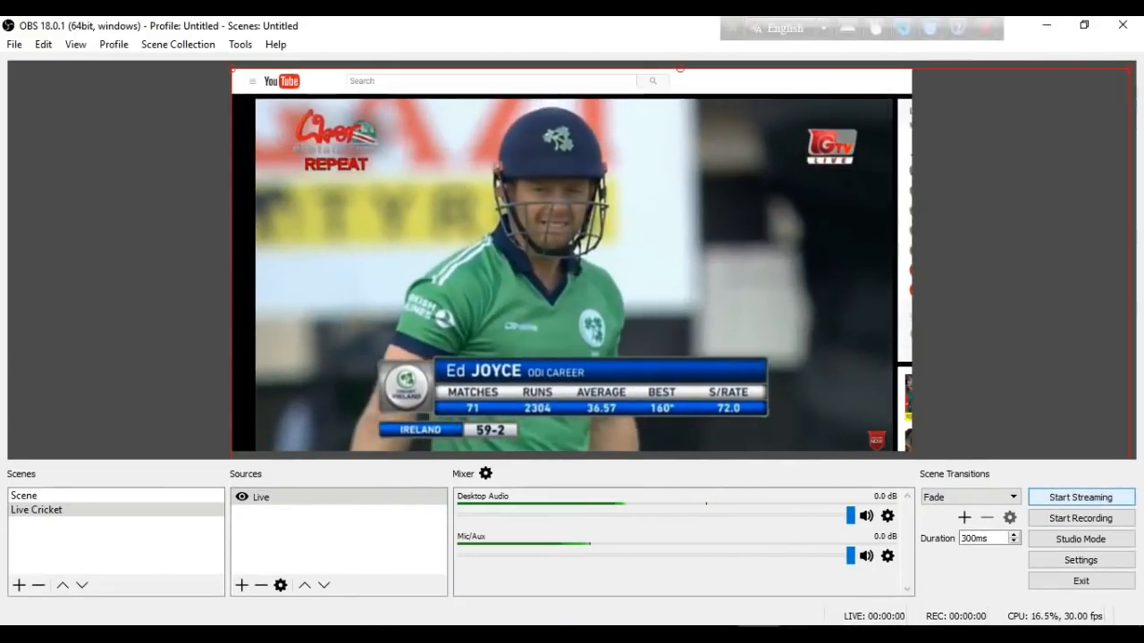
pyautogui.click(1081, 497)
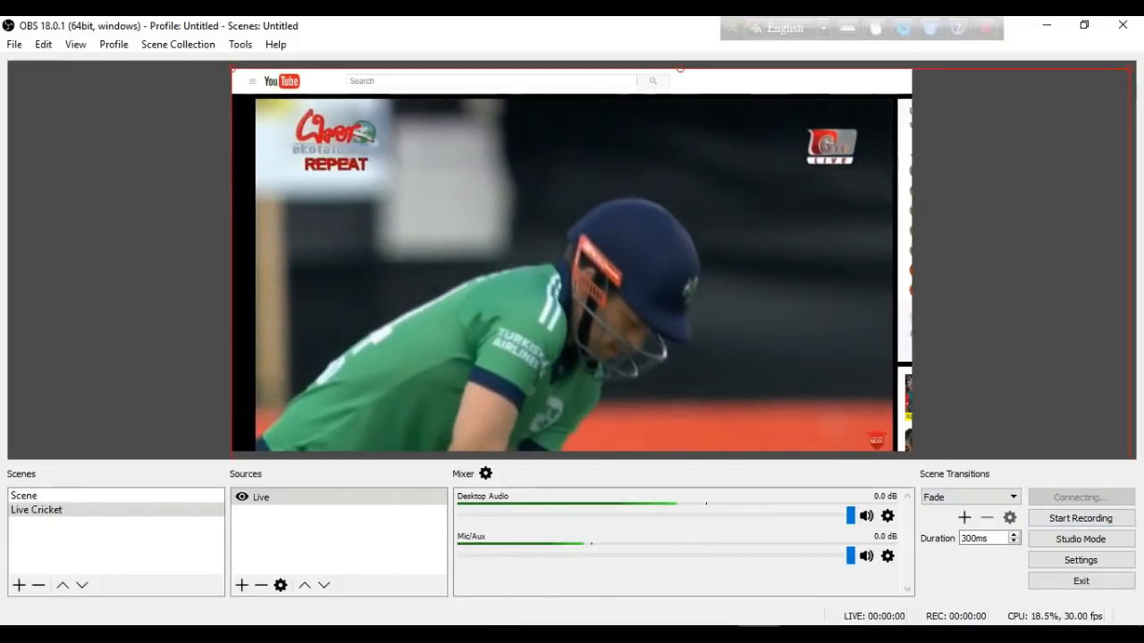
pyautogui.click(1080, 519)
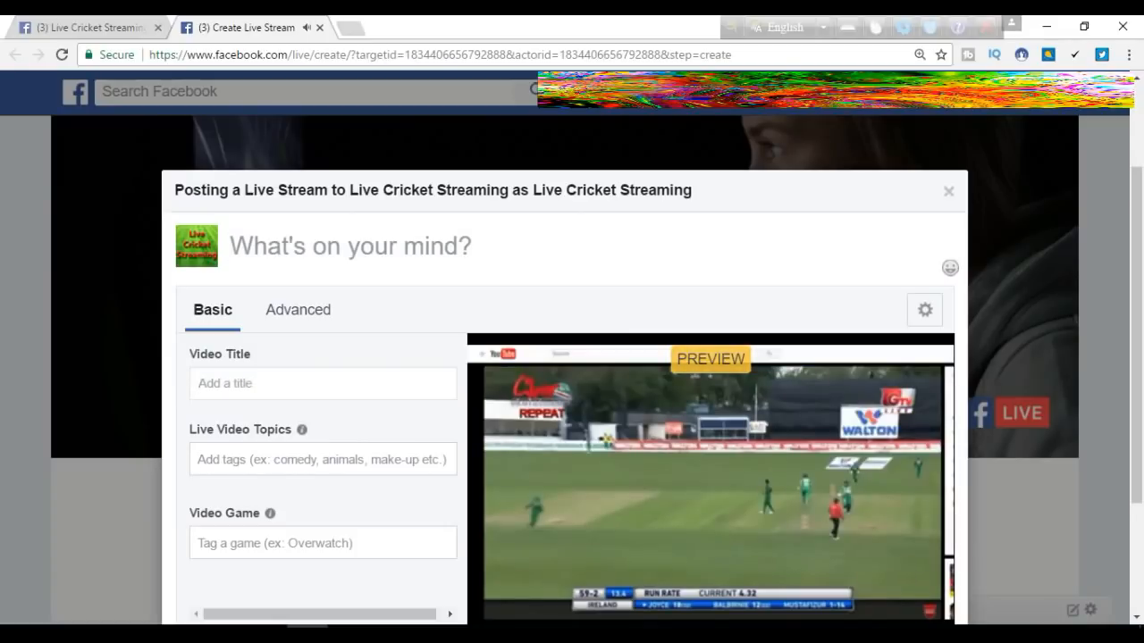
# Step: Go Live on the Live Cricket Streaming page with the cricket feed in the preview
pyautogui.click(321, 542)
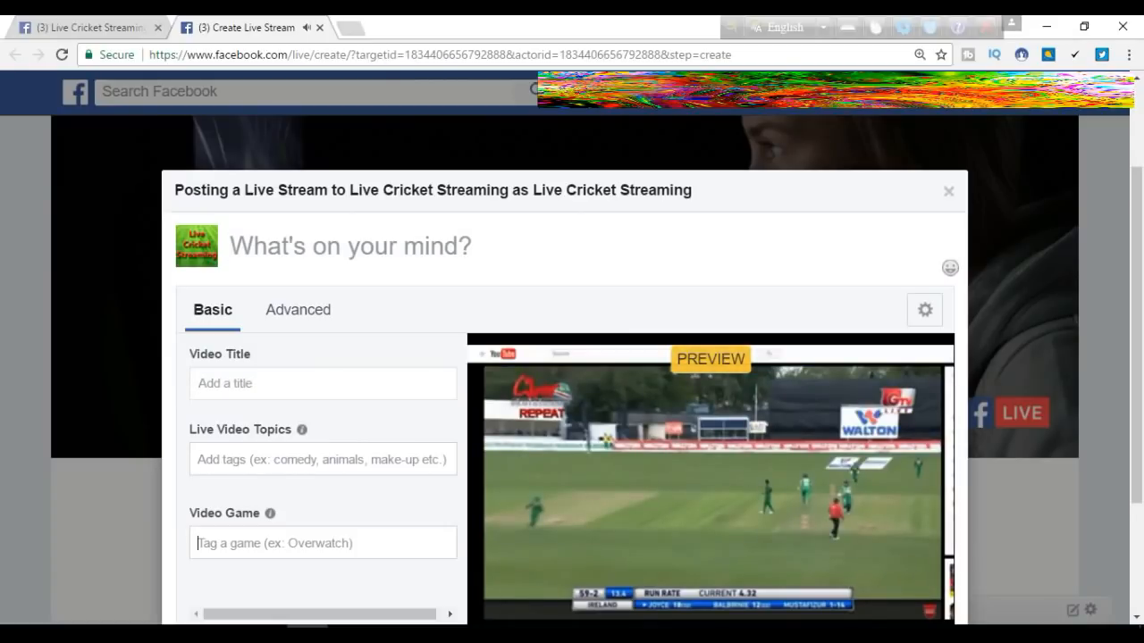
pyautogui.scroll(-3)
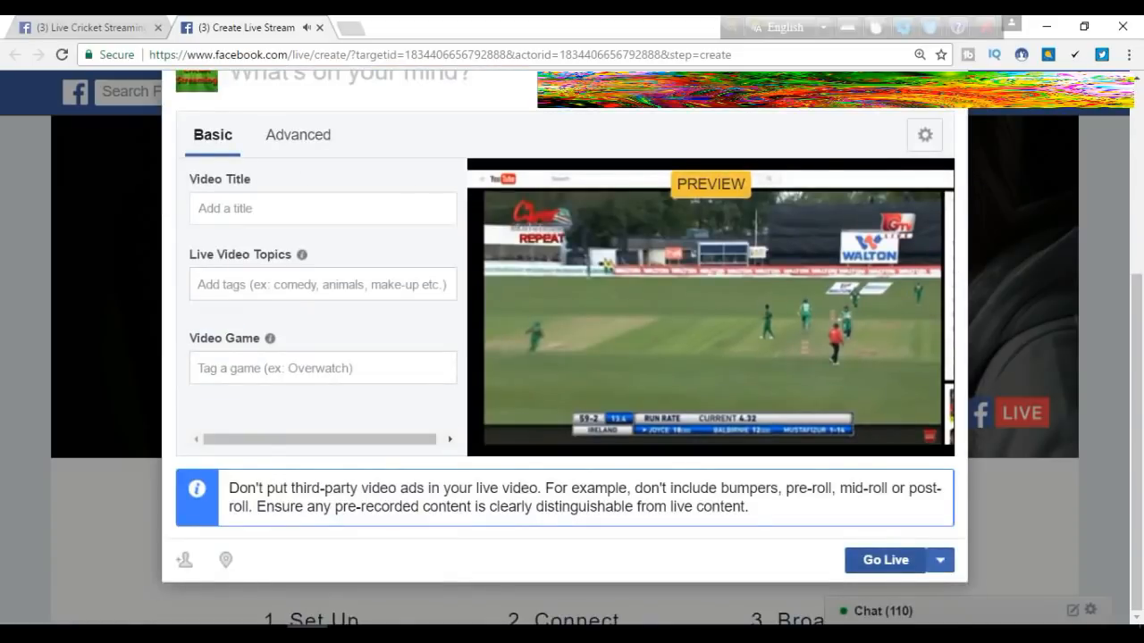
pyautogui.click(884, 560)
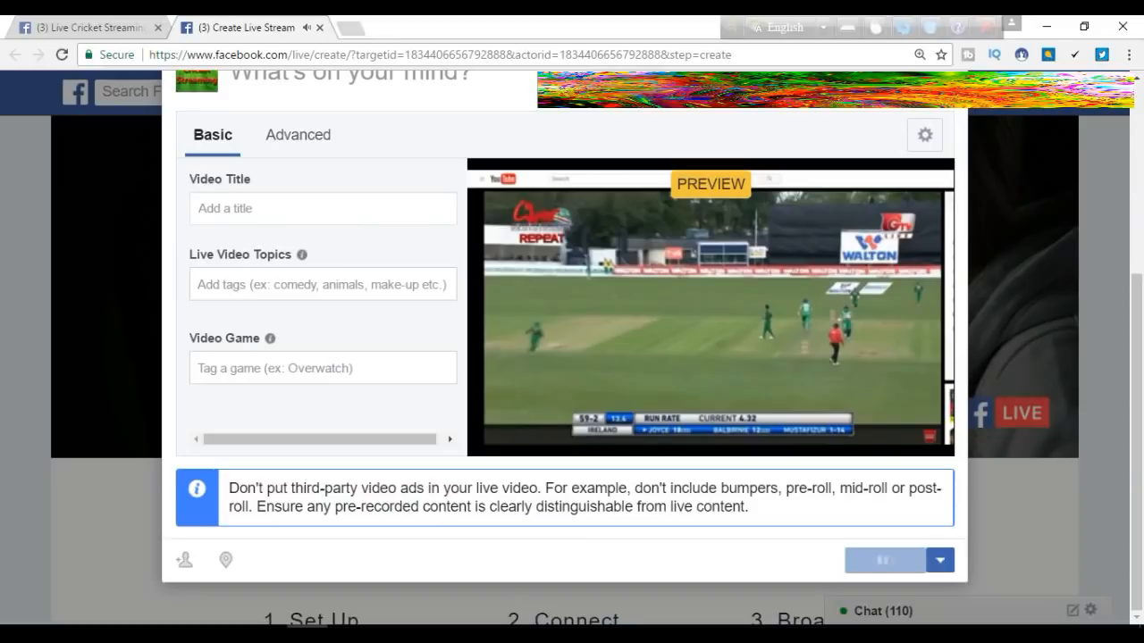
pyautogui.click(884, 560)
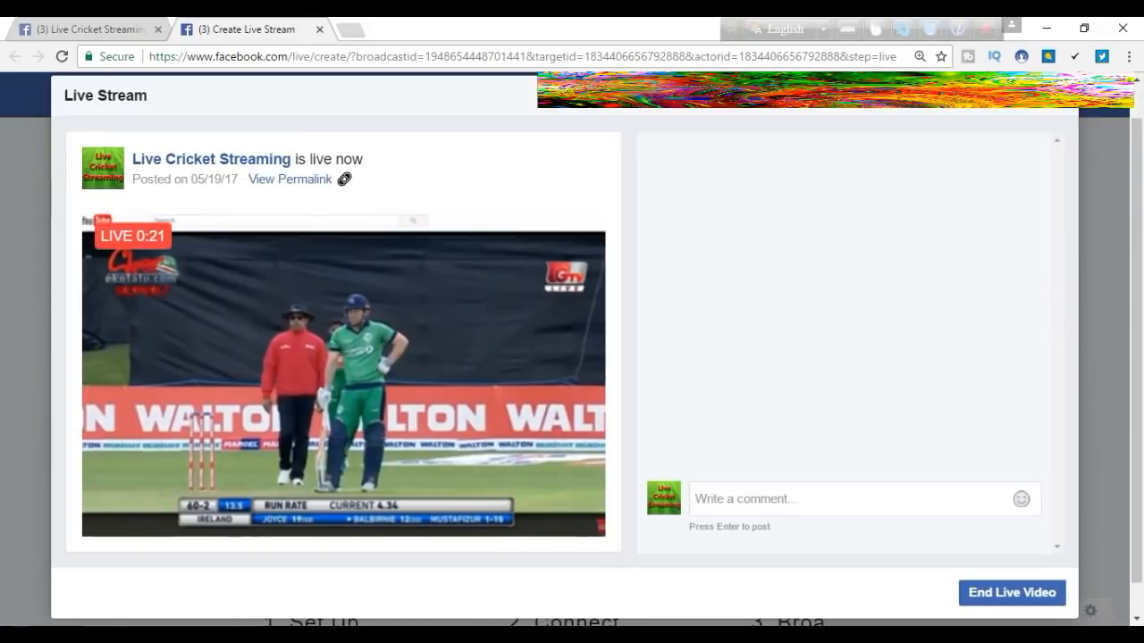
pyautogui.moveTo(289, 179)
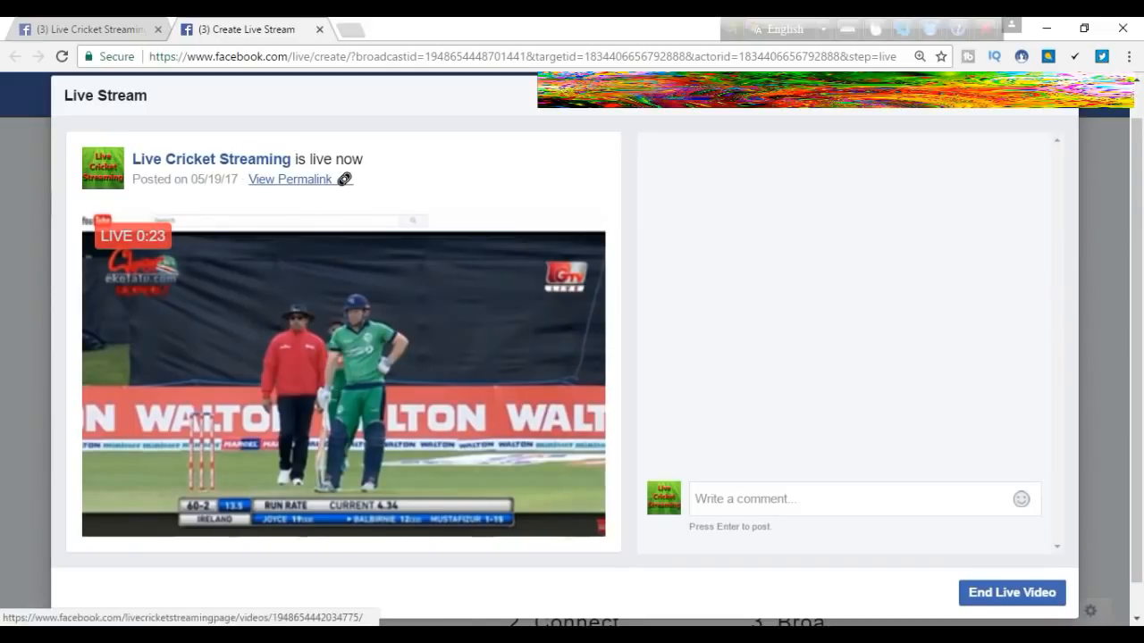